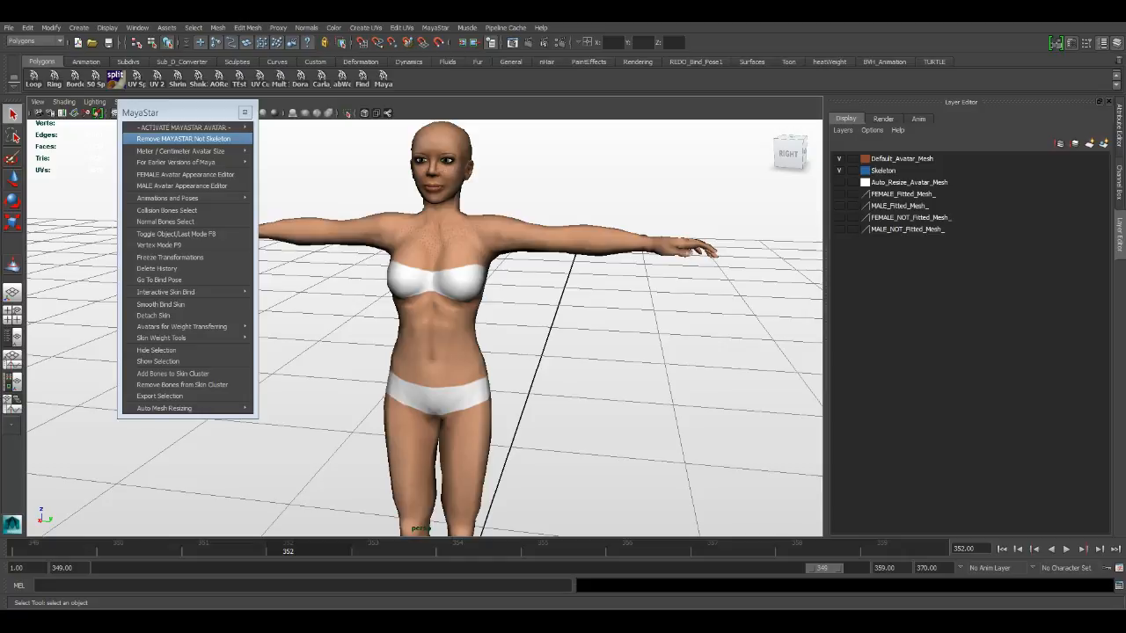
mouse_move(174, 245)
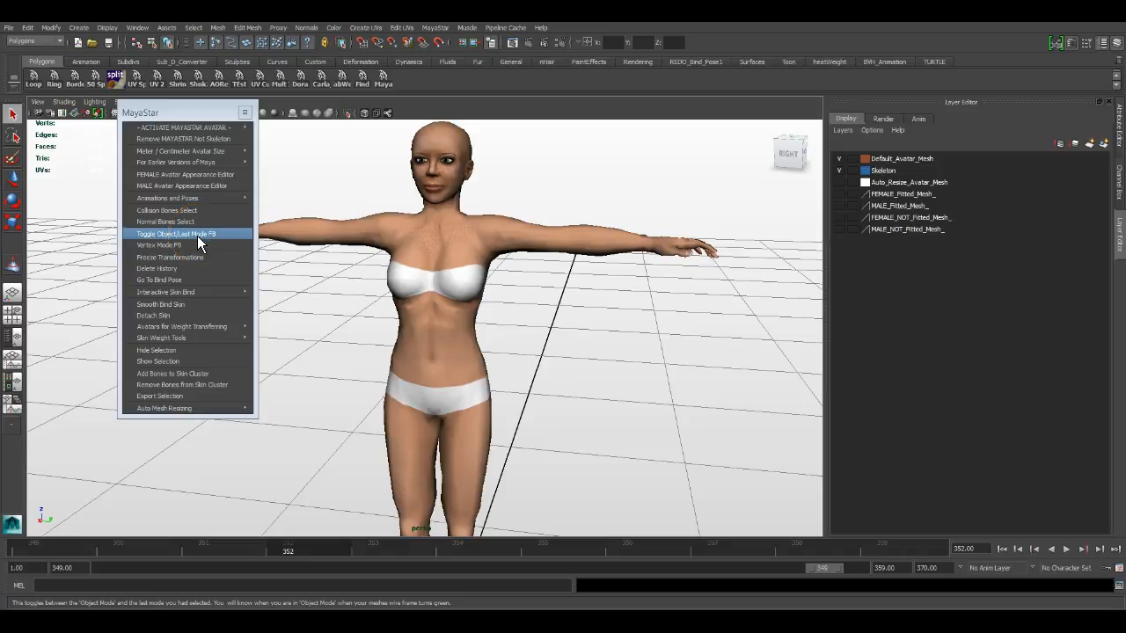
mouse_move(216, 237)
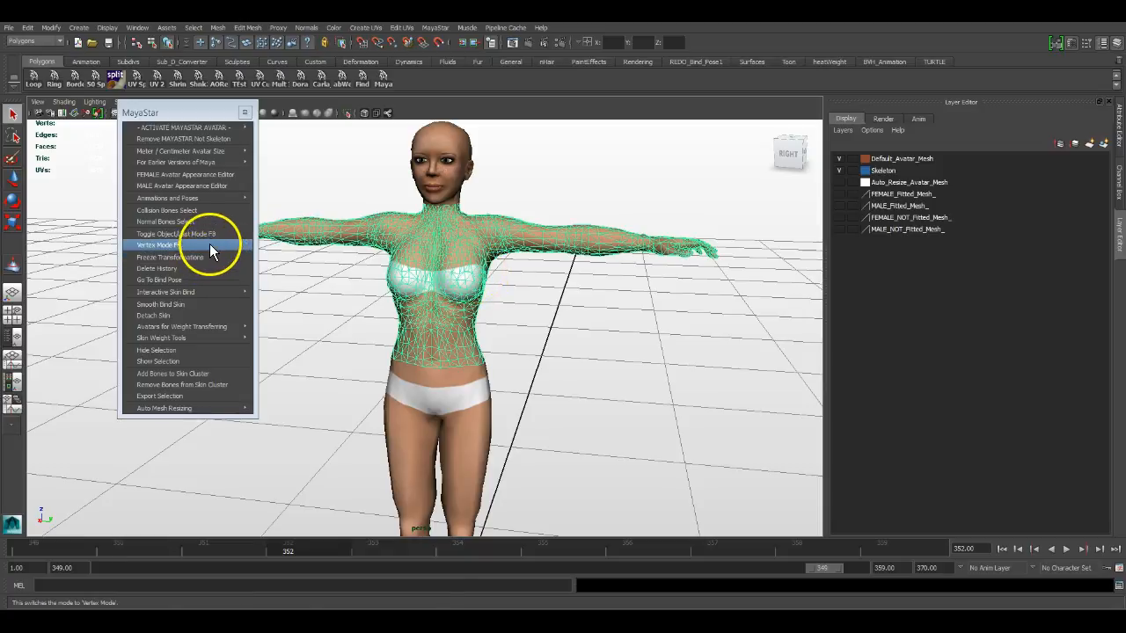
Frame the upper-body mesh, toggle it to component selection with F8, then back to object selection.
left_click(158, 245)
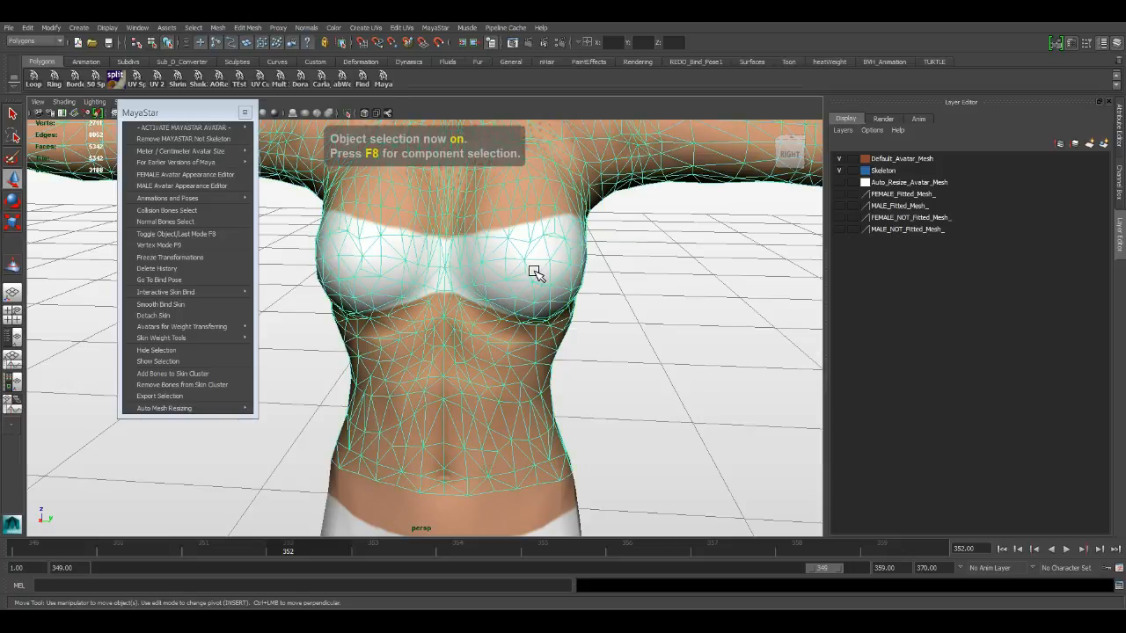
key("F8")
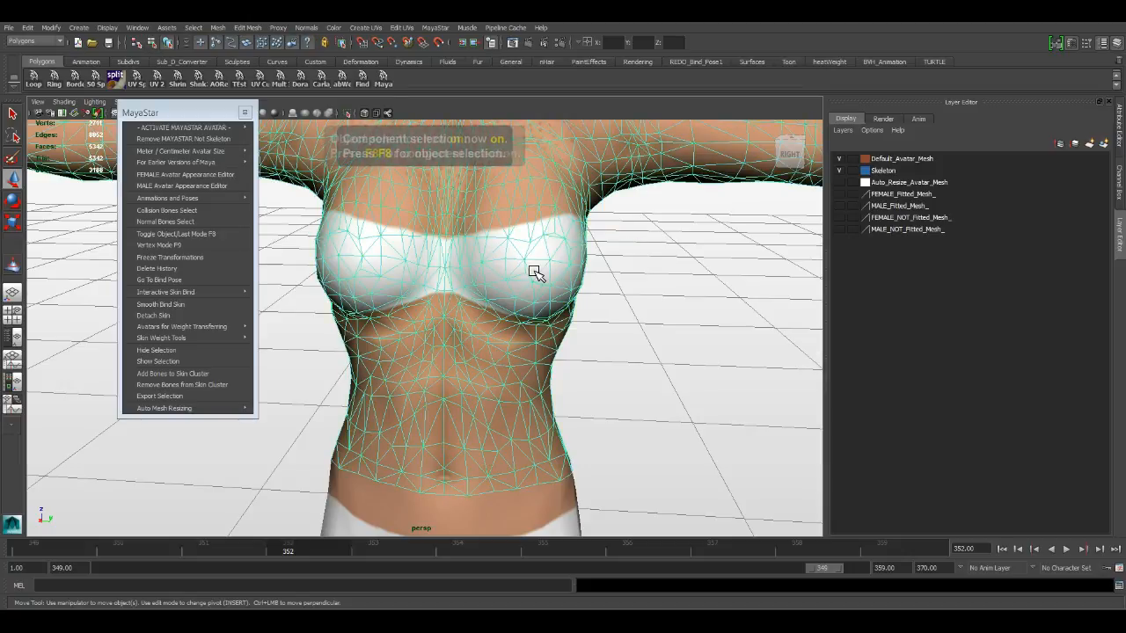
left_click(534, 270)
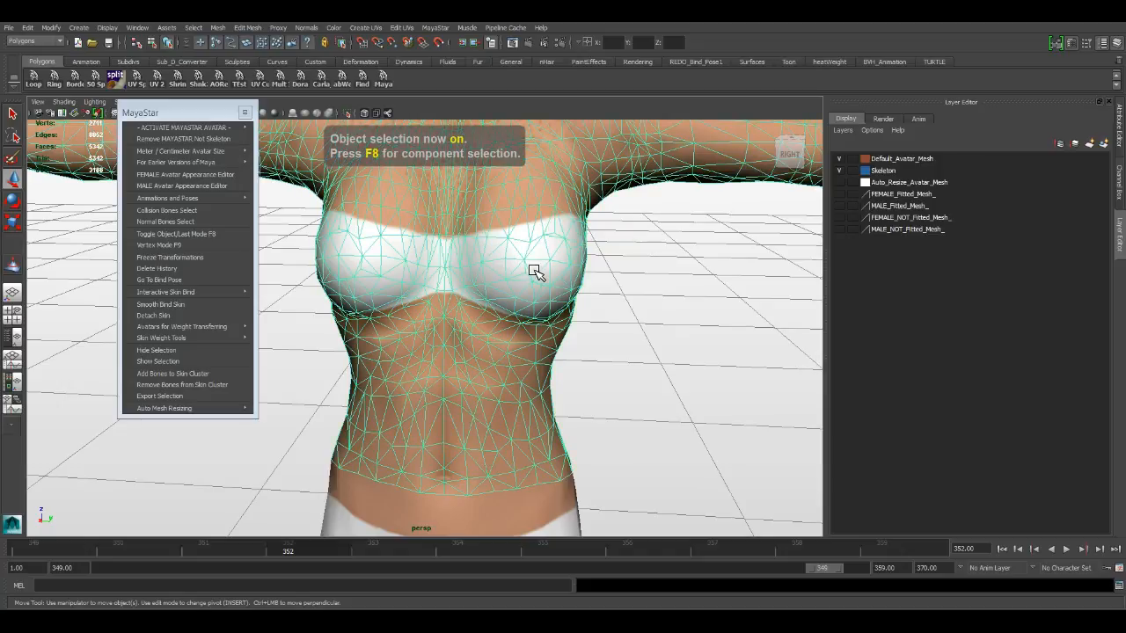
key("f8")
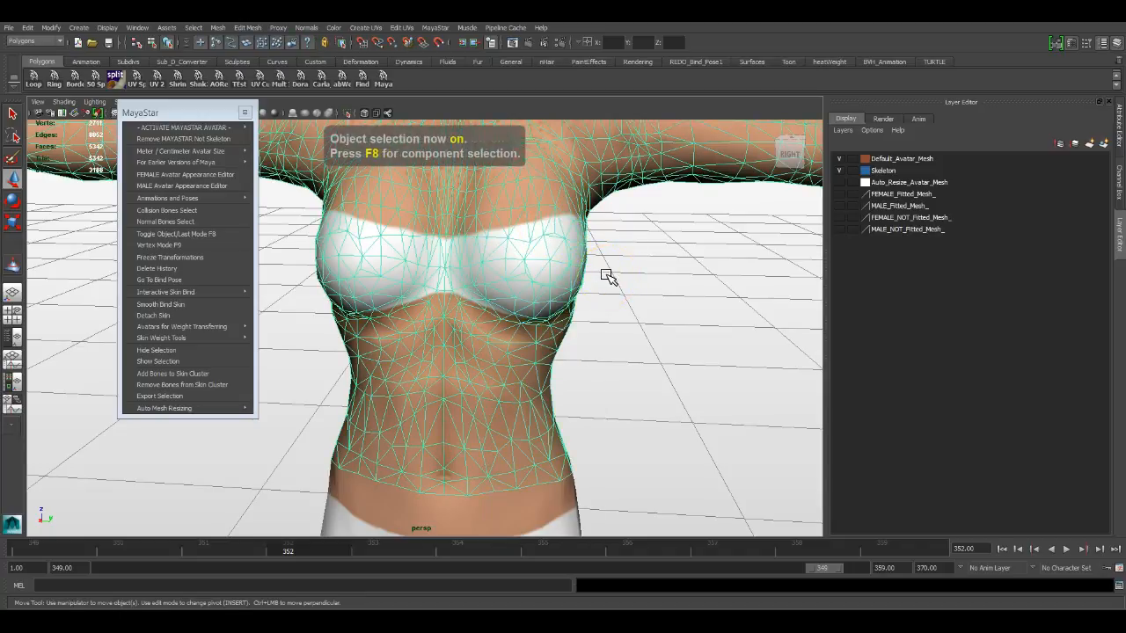
key("F8")
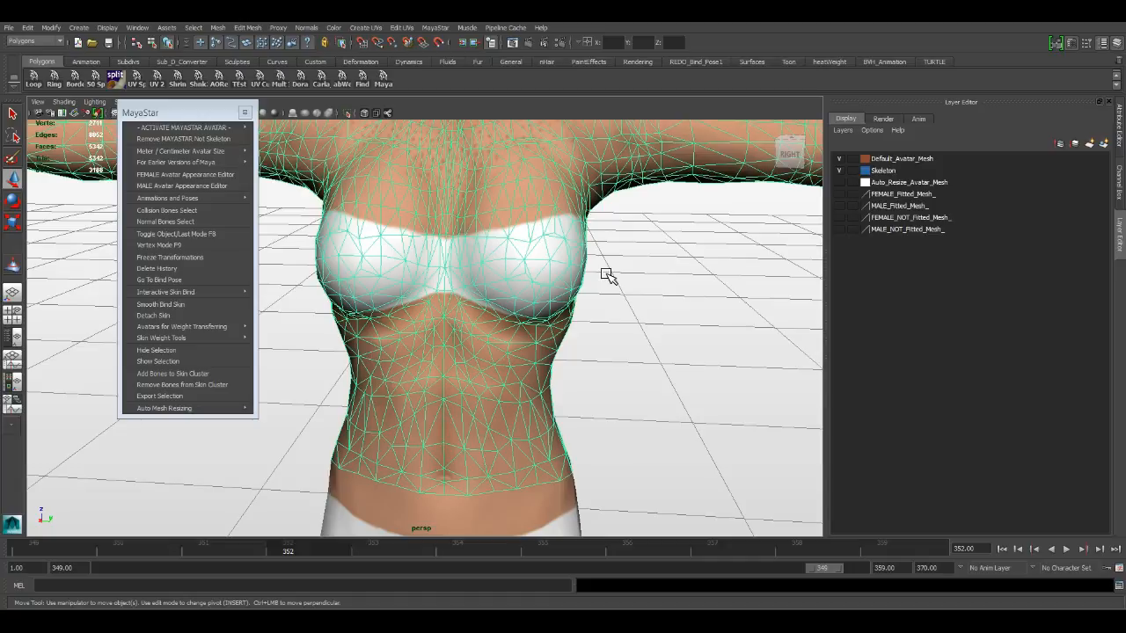
key("F8")
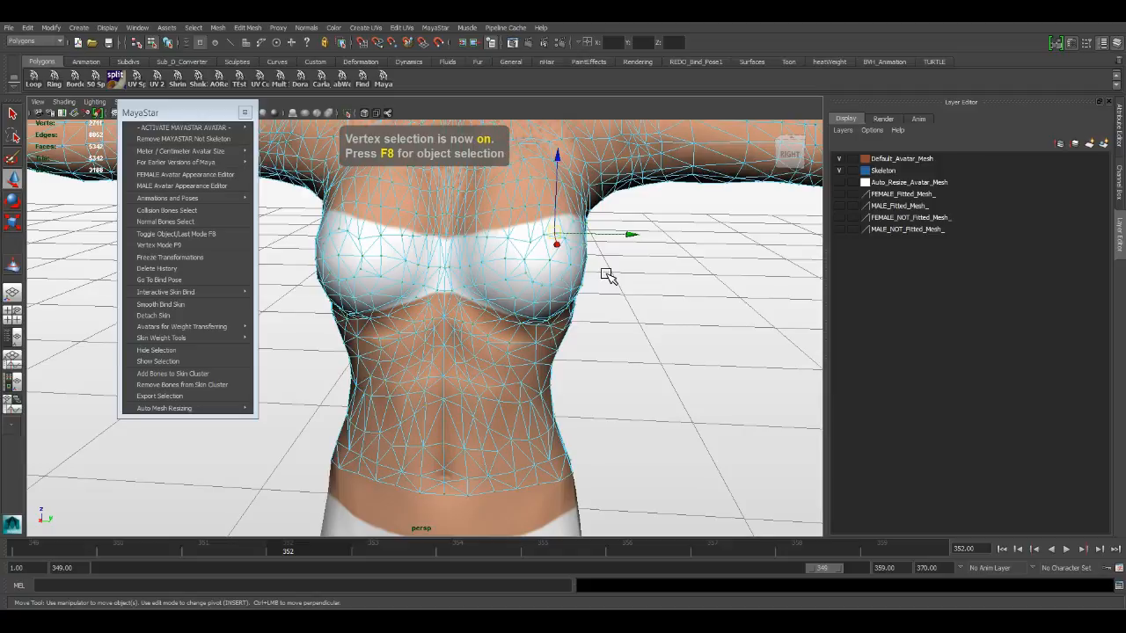
mouse_move(228, 211)
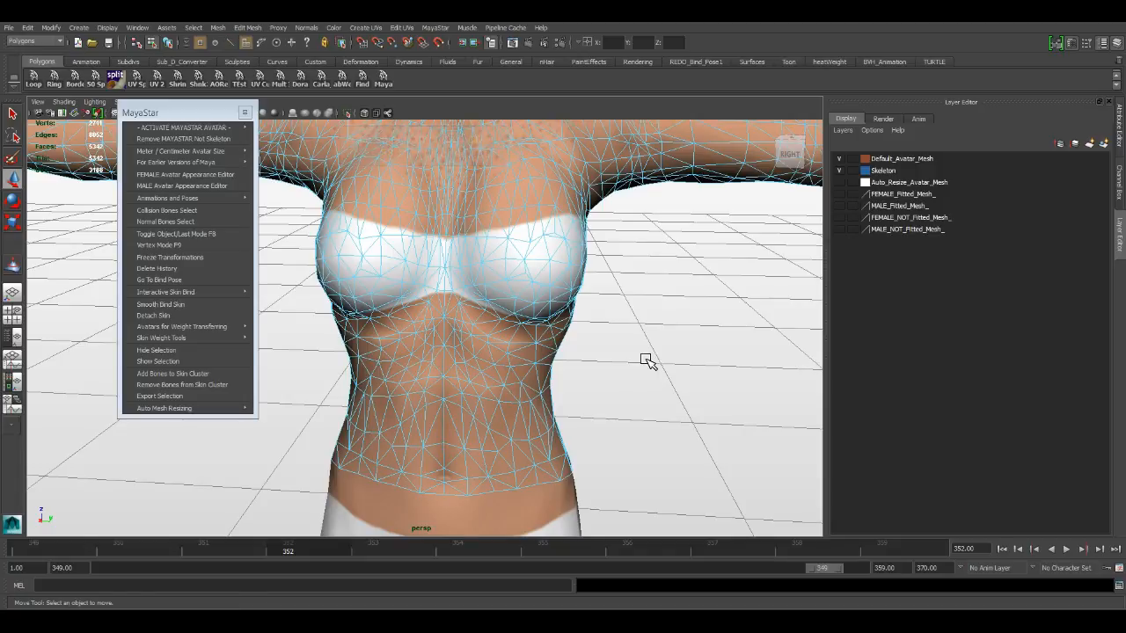
key("F8")
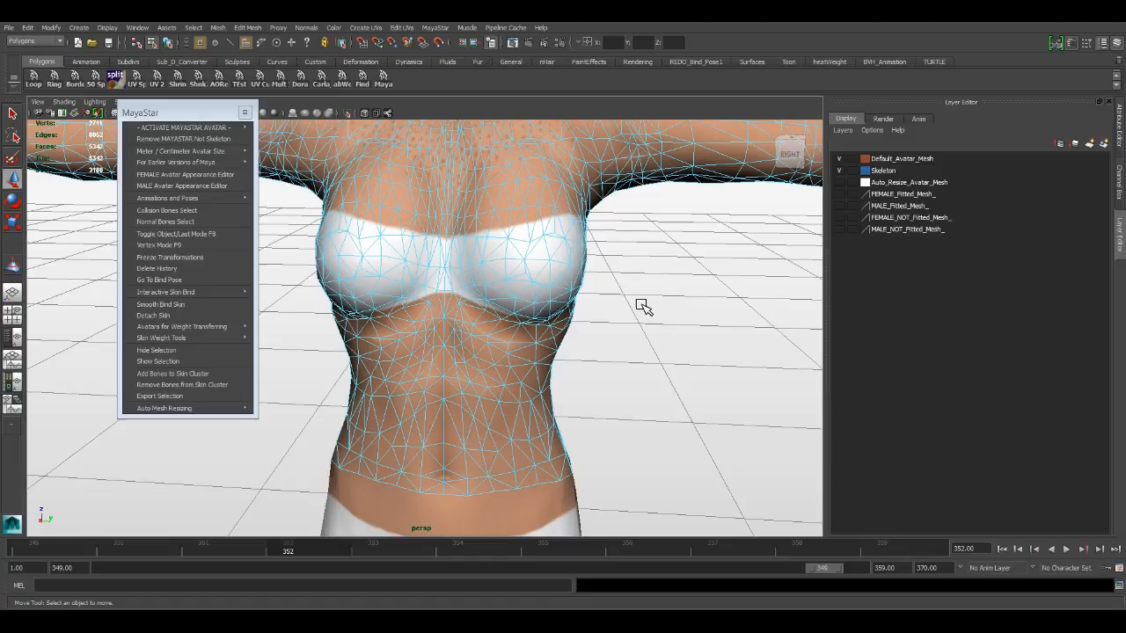
key("F8")
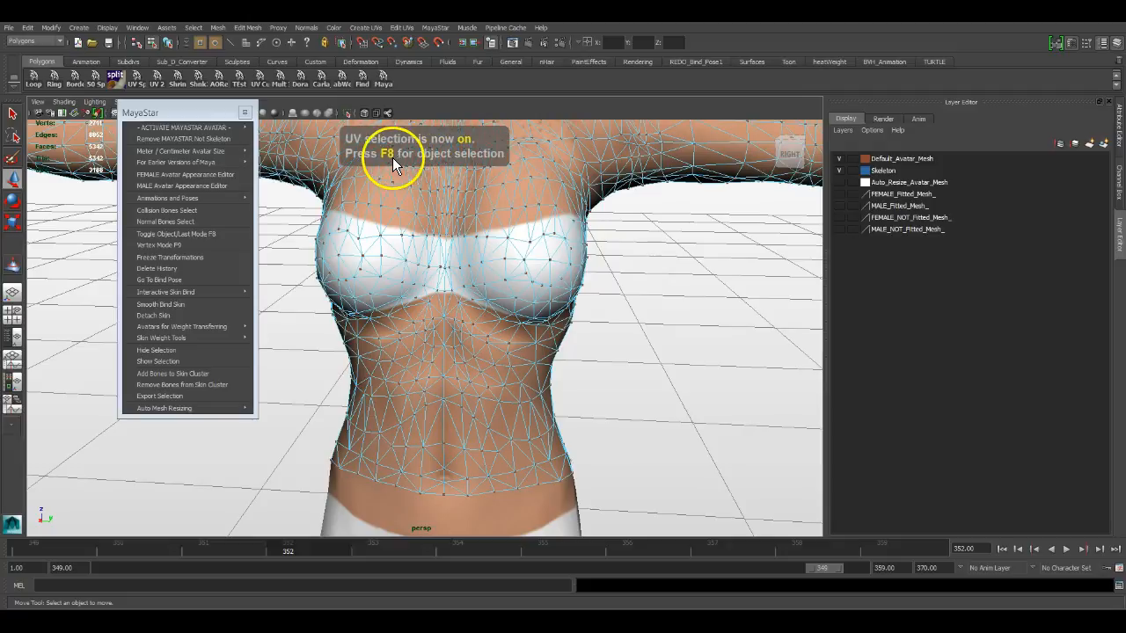
mouse_move(427, 170)
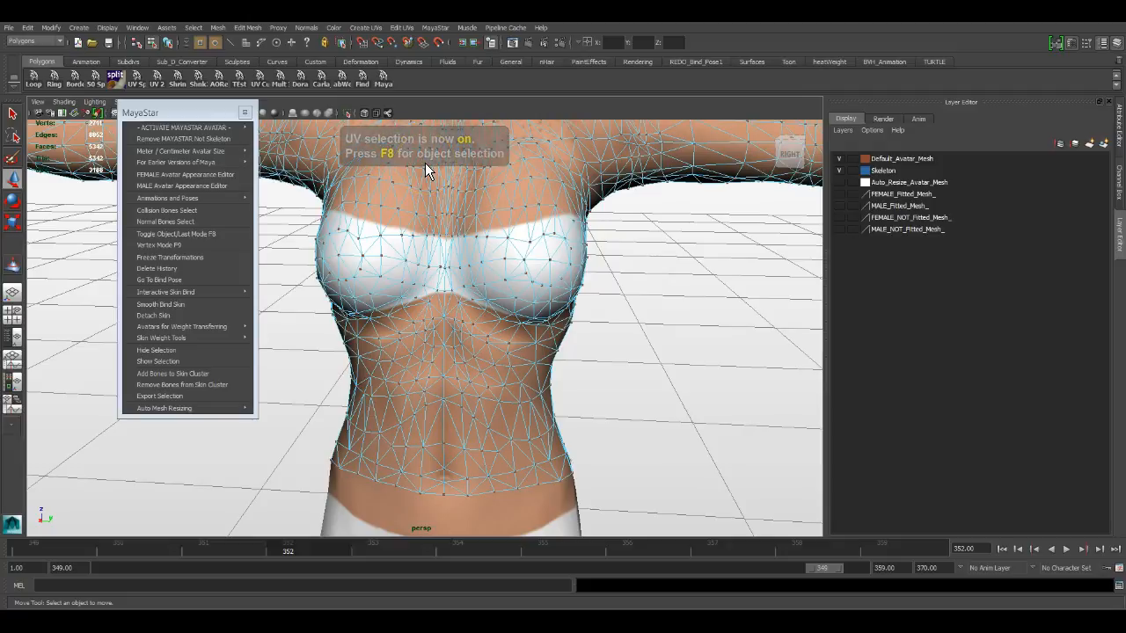
key("F8")
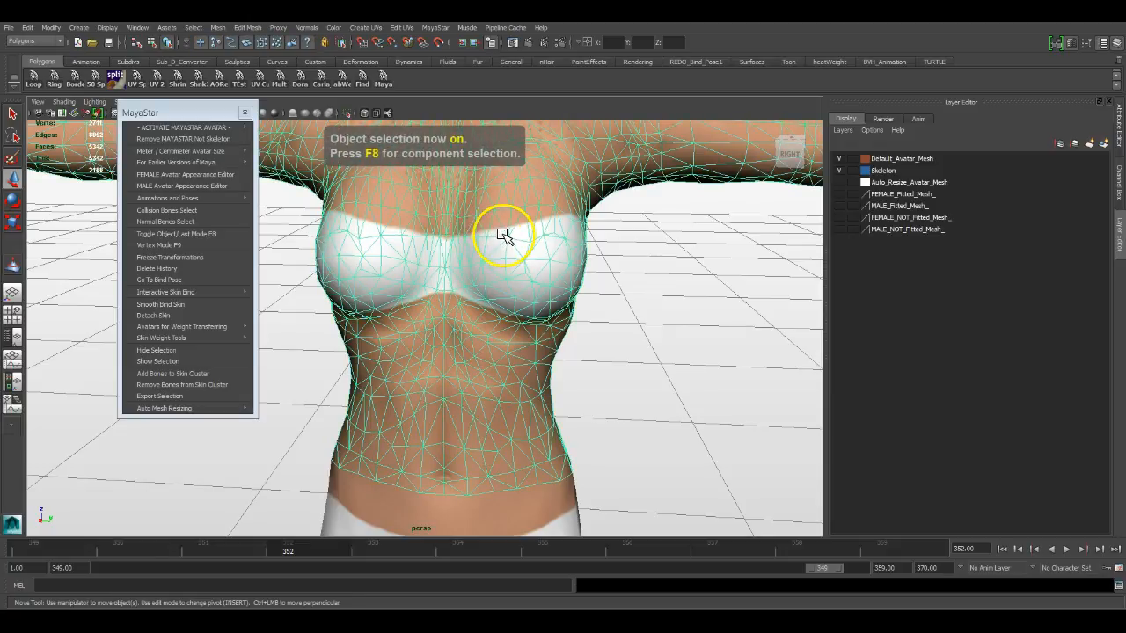
right_click(502, 235)
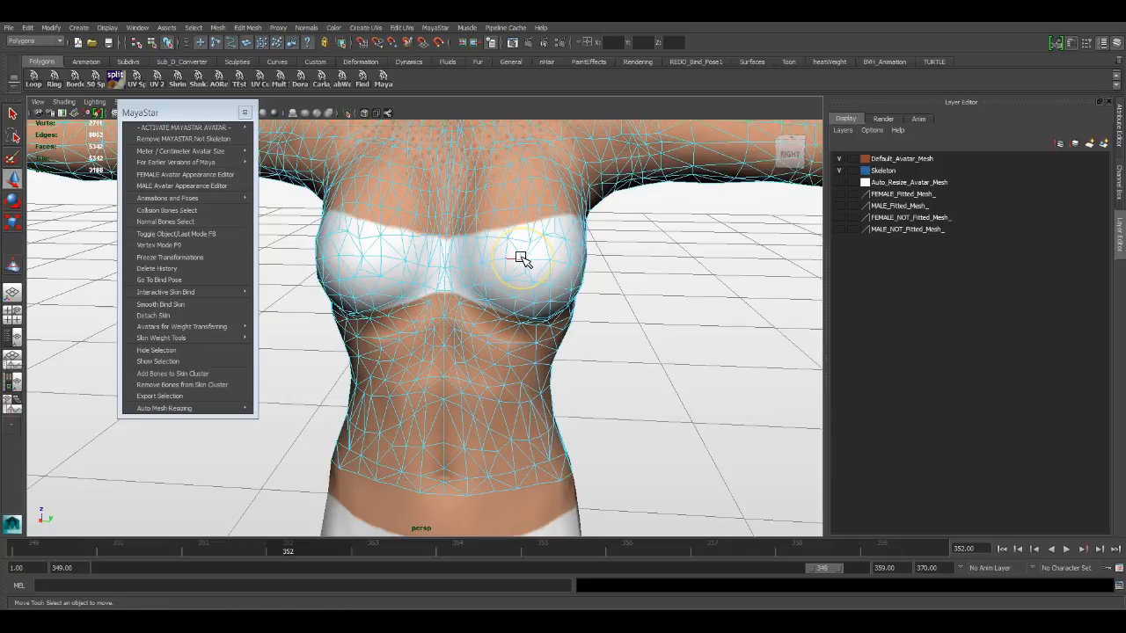
key("F8")
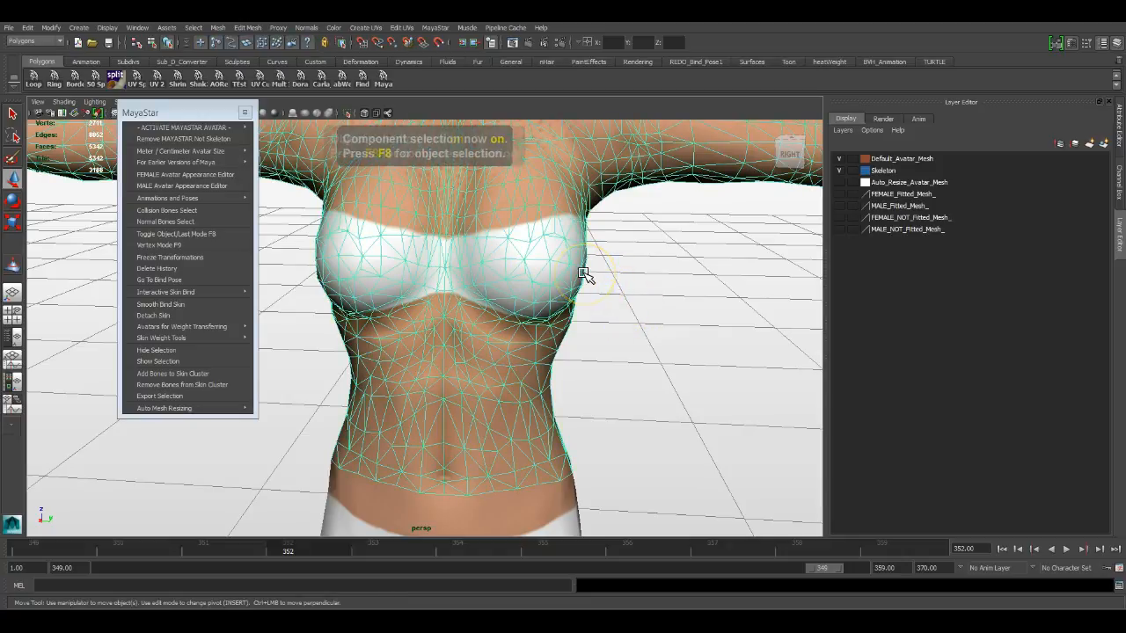
key("F8")
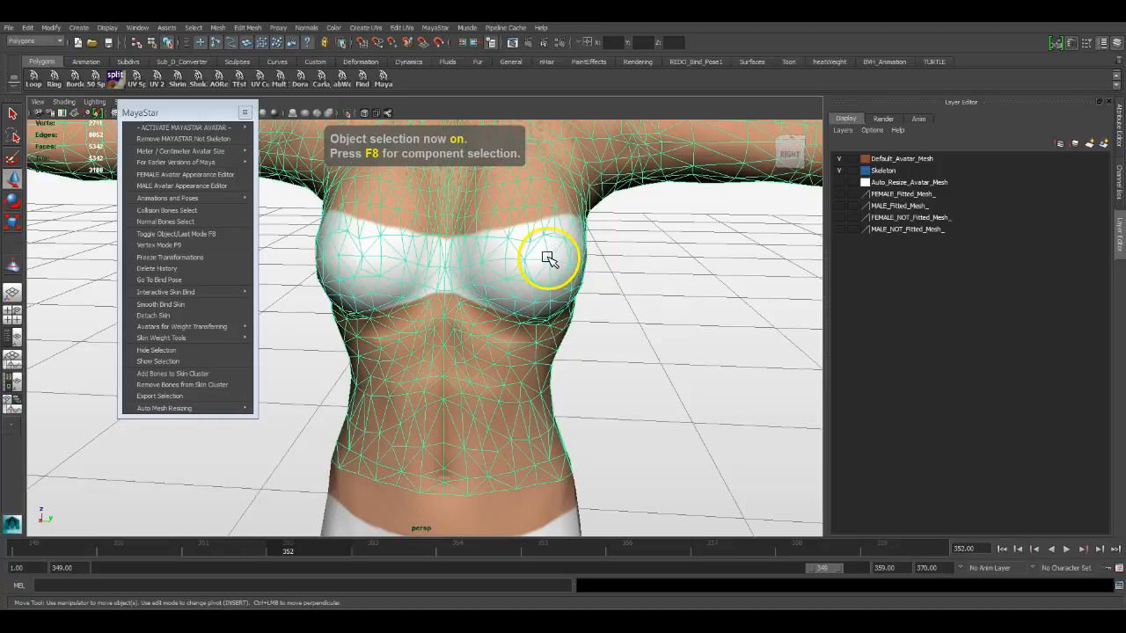
right_click(548, 258)
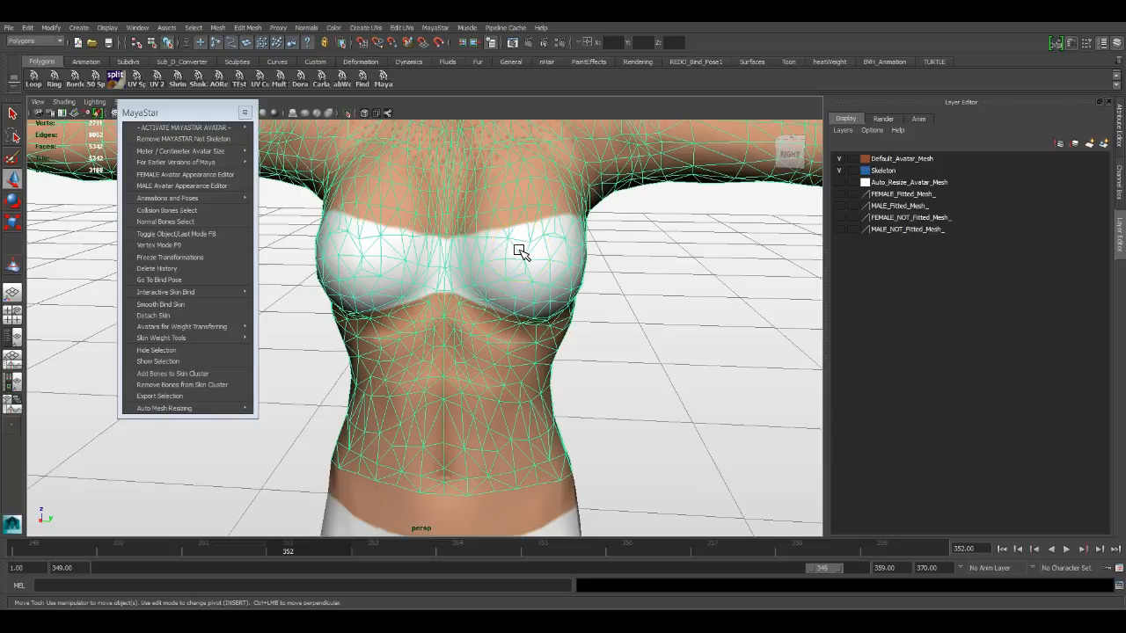
right_click(518, 253)
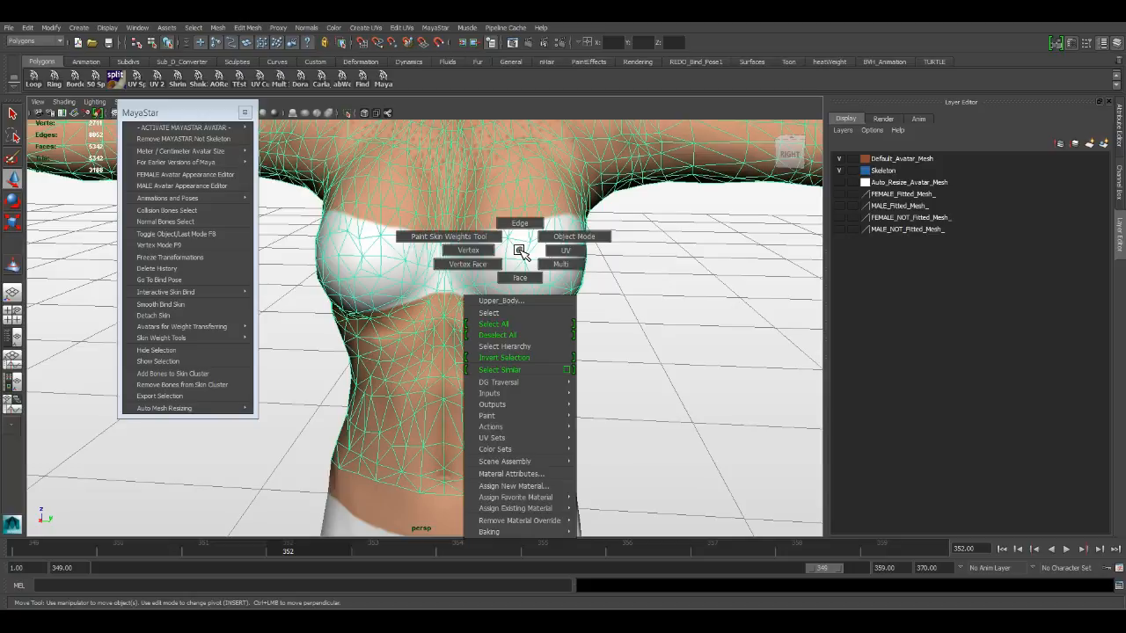
left_click(469, 250)
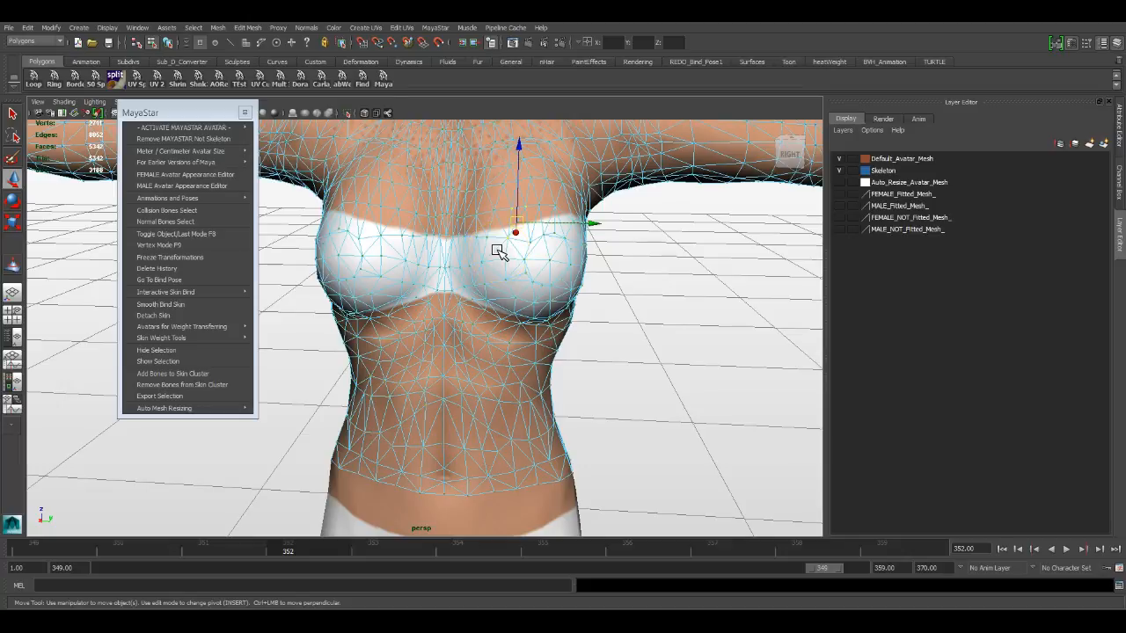
key("F8")
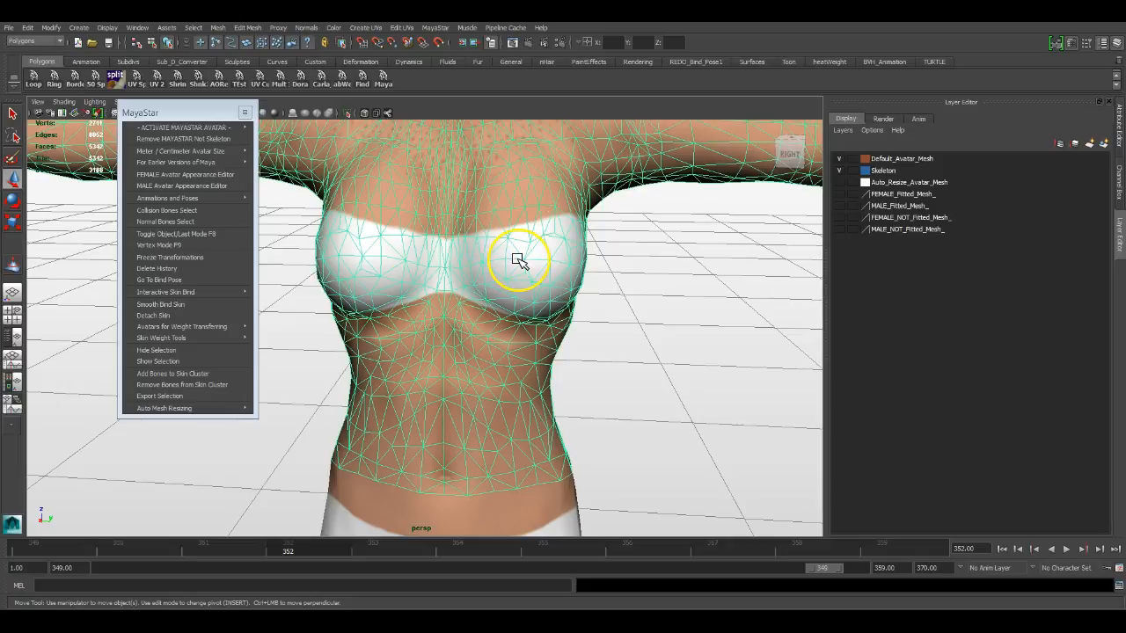
mouse_move(504, 262)
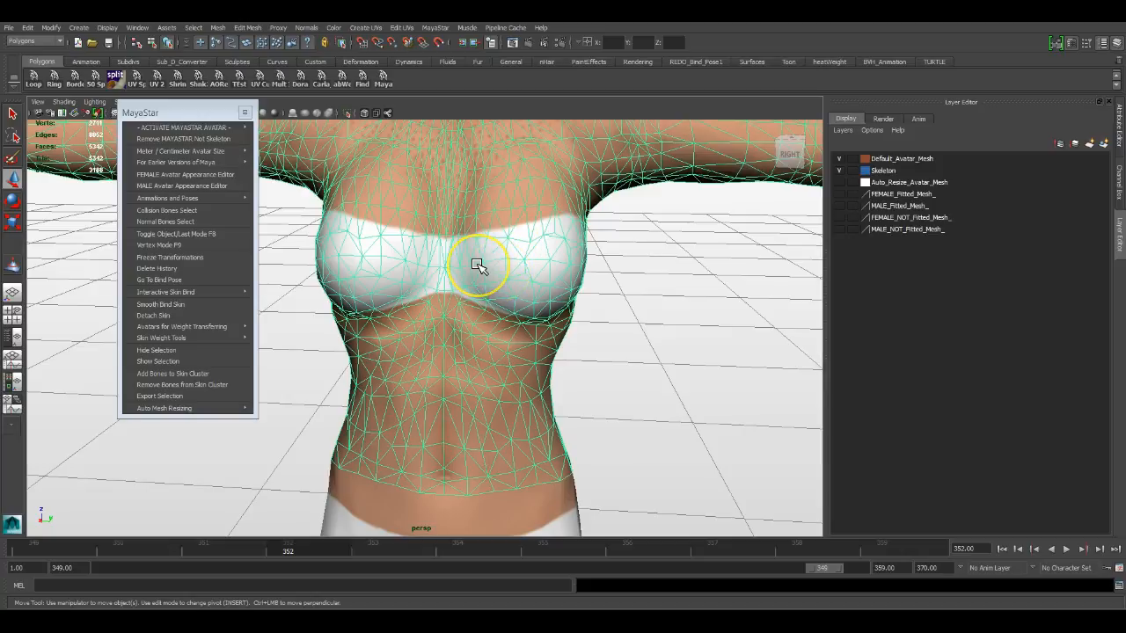
left_click(479, 265)
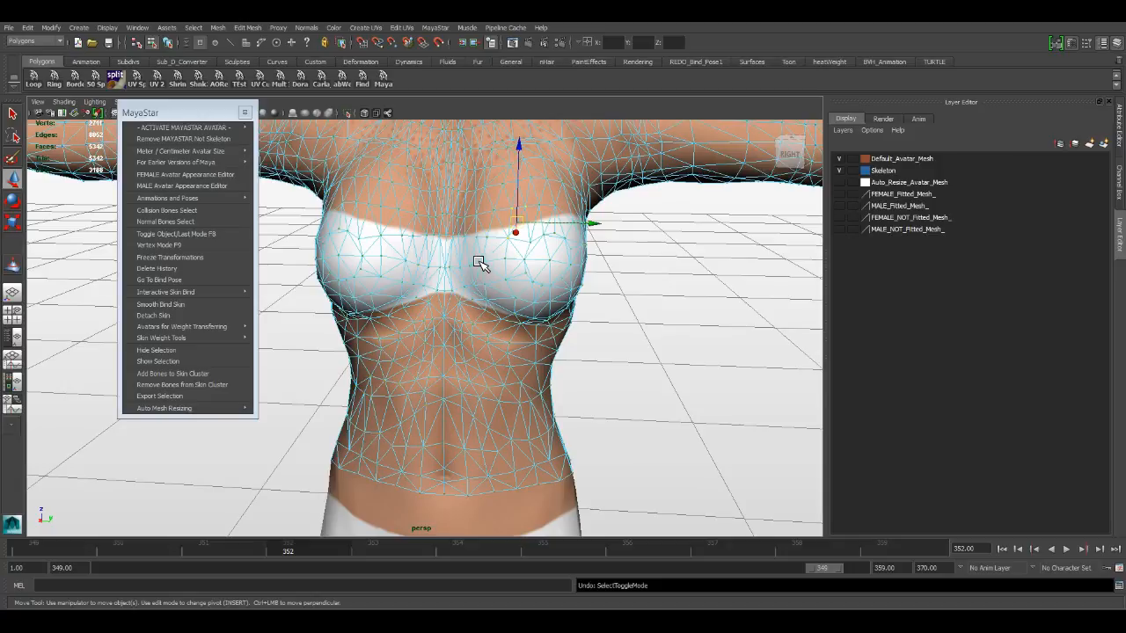
mouse_move(488, 257)
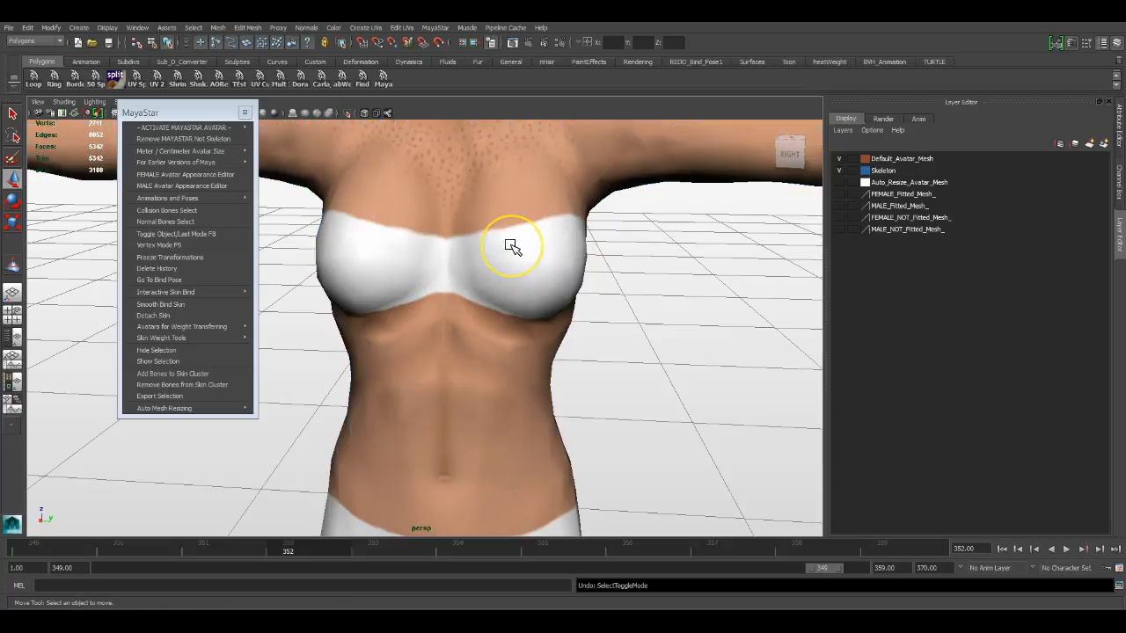
left_click(510, 246)
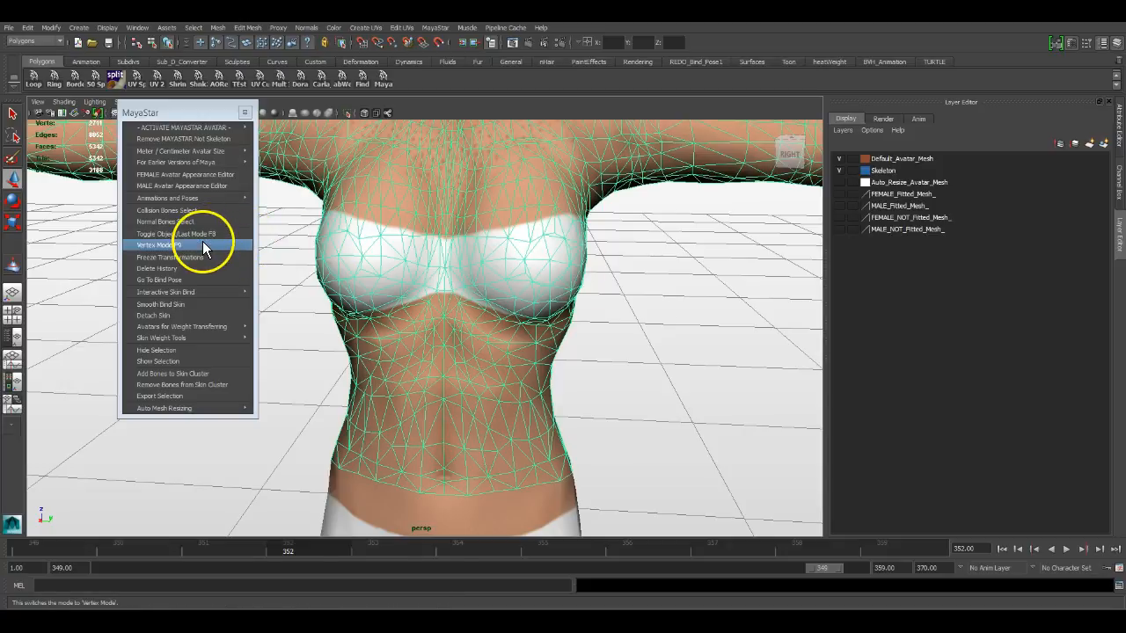
left_click(158, 245)
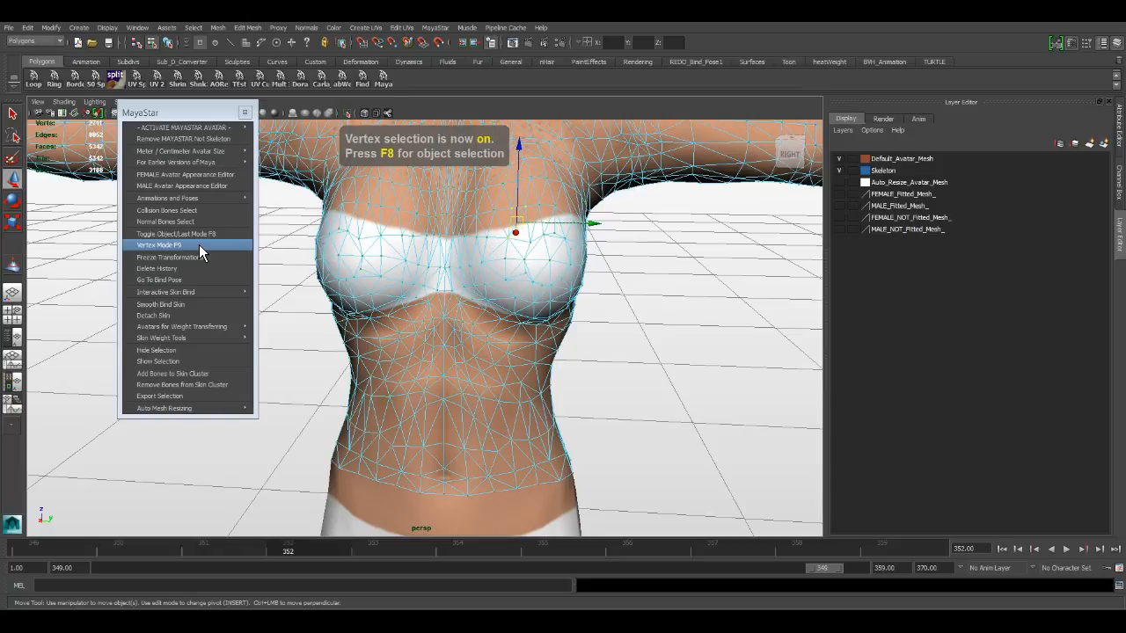
left_click(176, 234)
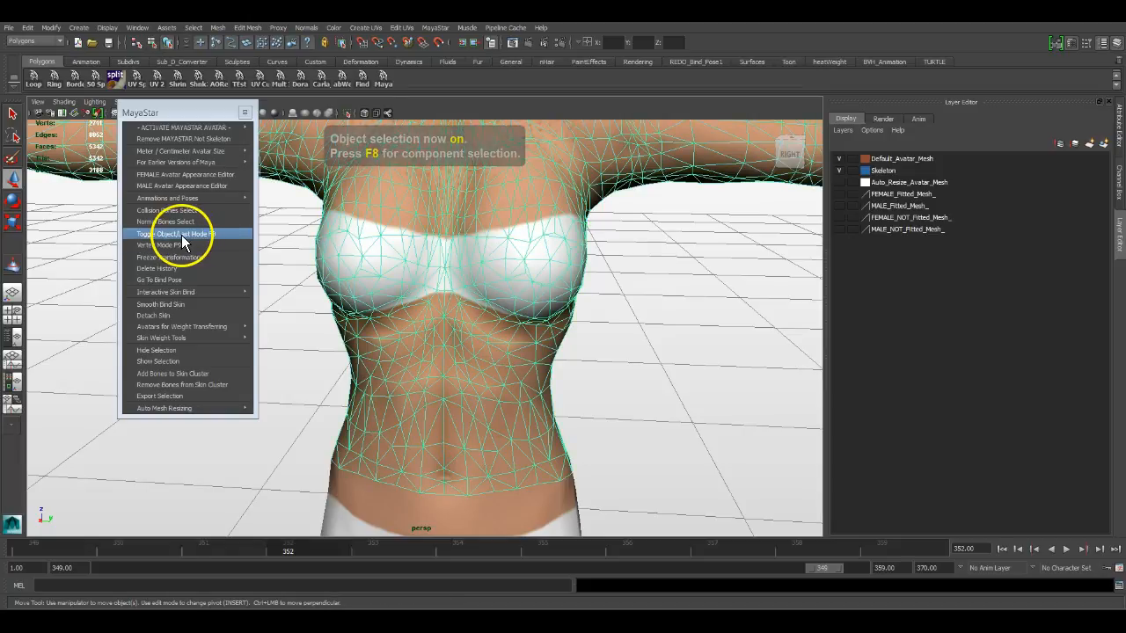
left_click(175, 233)
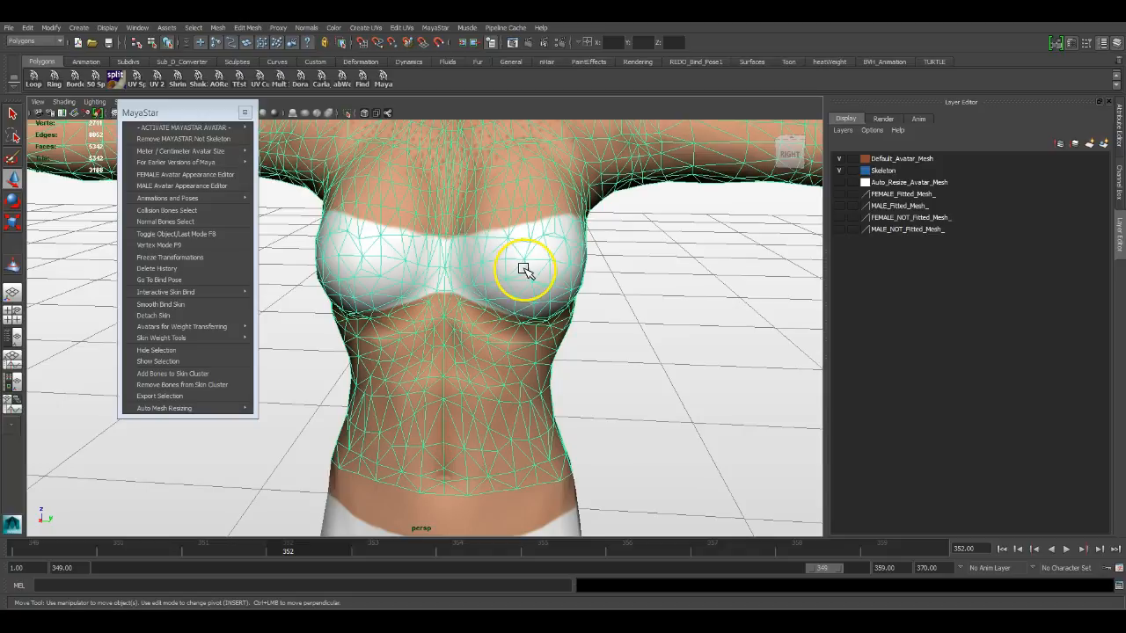
right_click(523, 268)
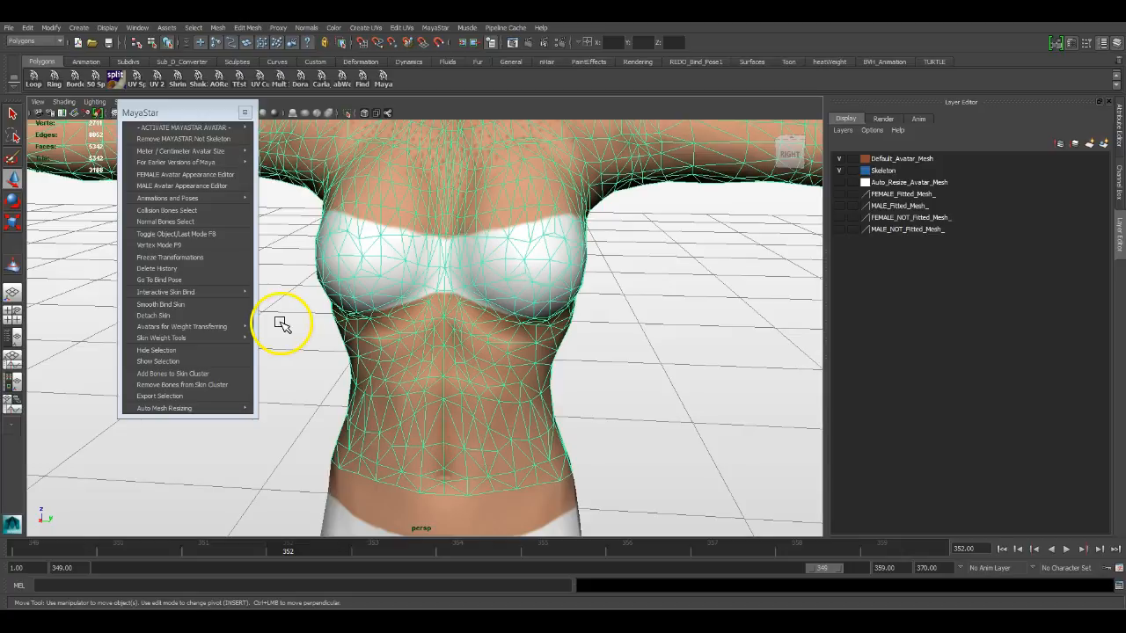
mouse_move(220, 256)
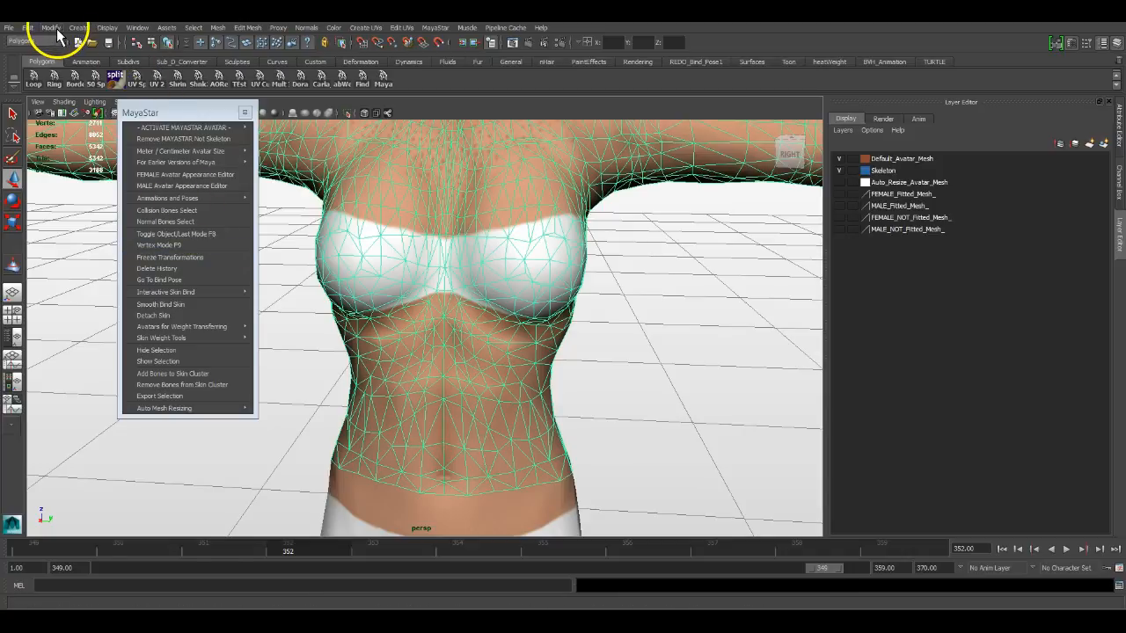
left_click(56, 25)
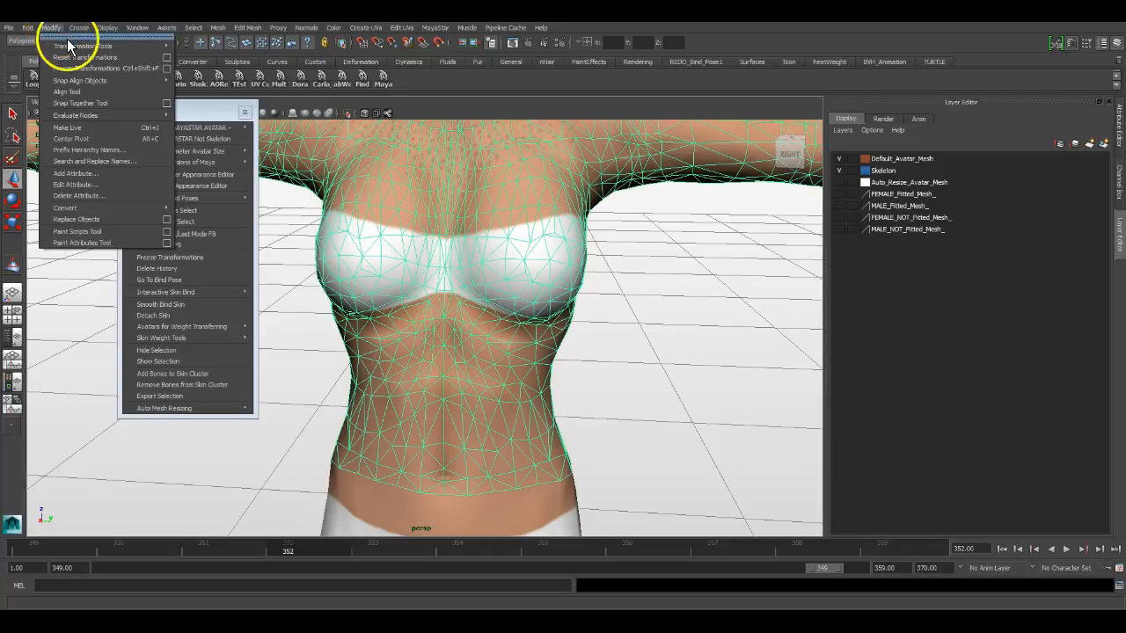
mouse_move(86, 68)
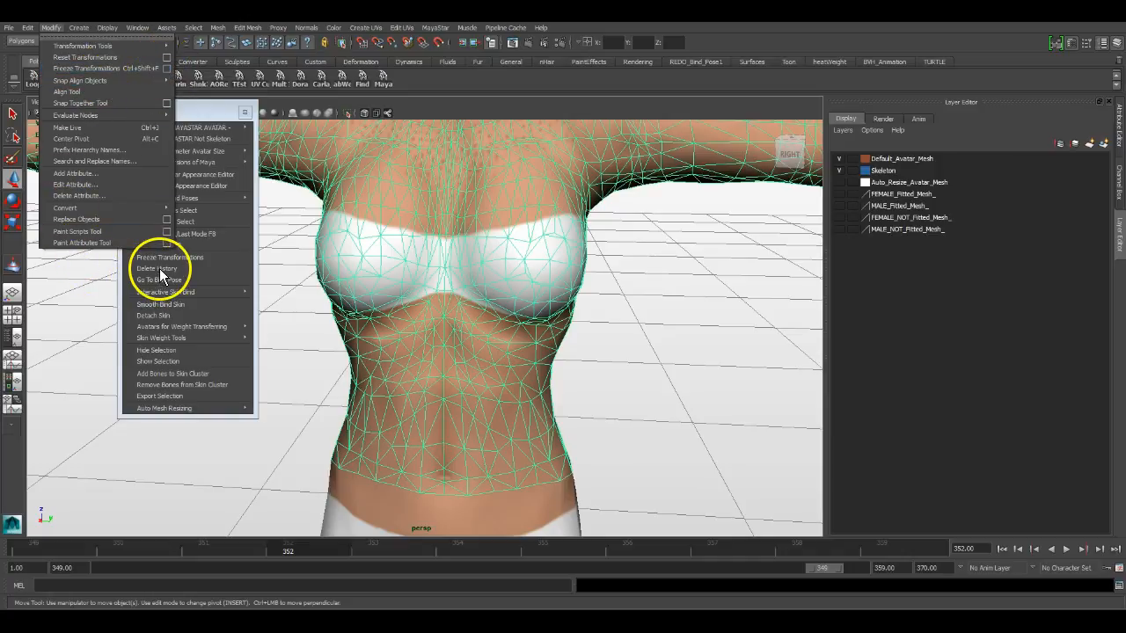
left_click(12, 16)
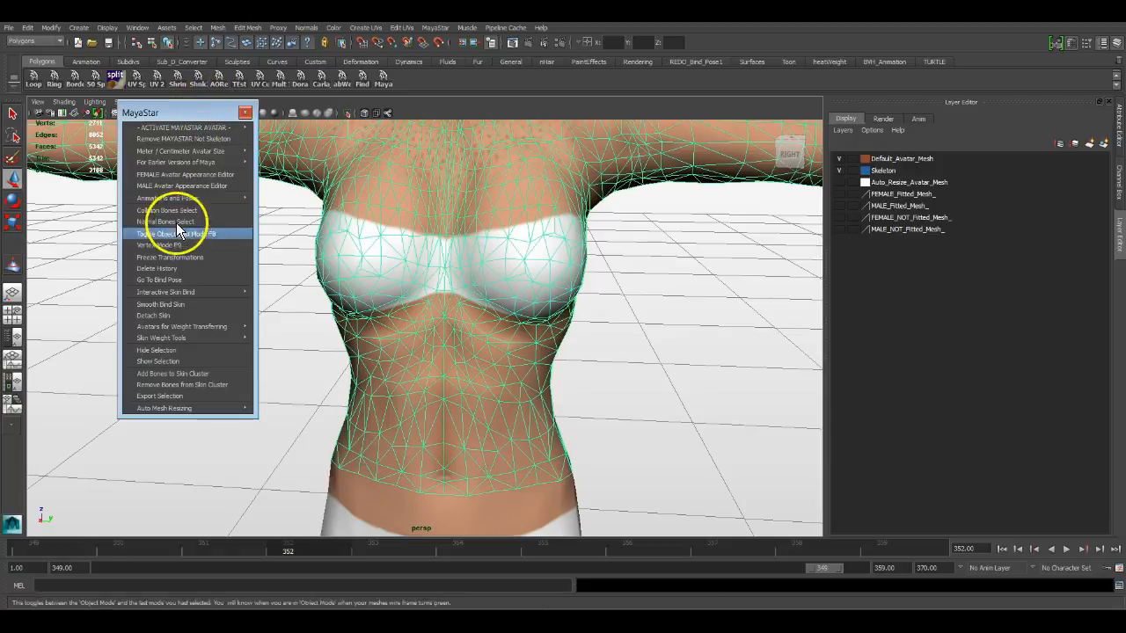
mouse_move(182, 280)
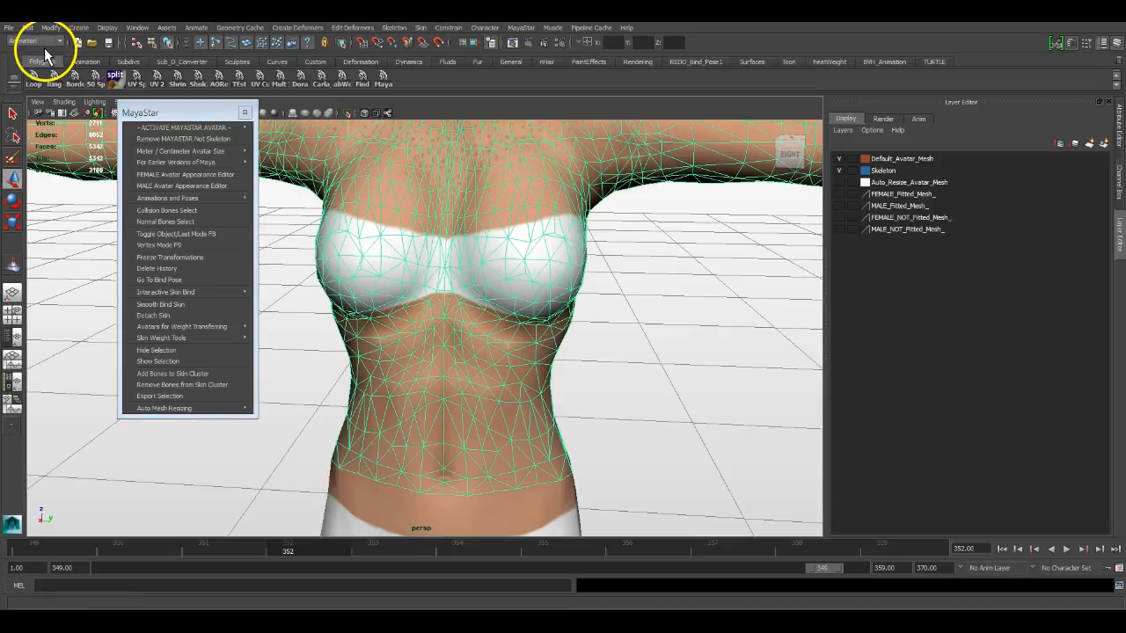
Switch to the Animation menu set and open the Skin menu.
left_click(429, 28)
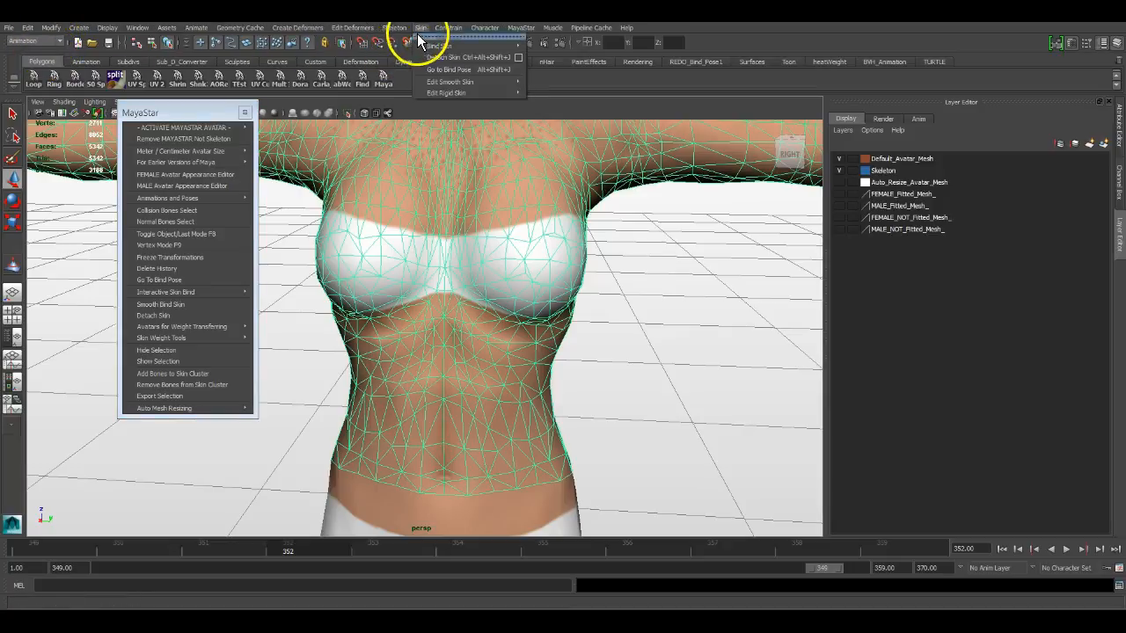
mouse_move(449, 70)
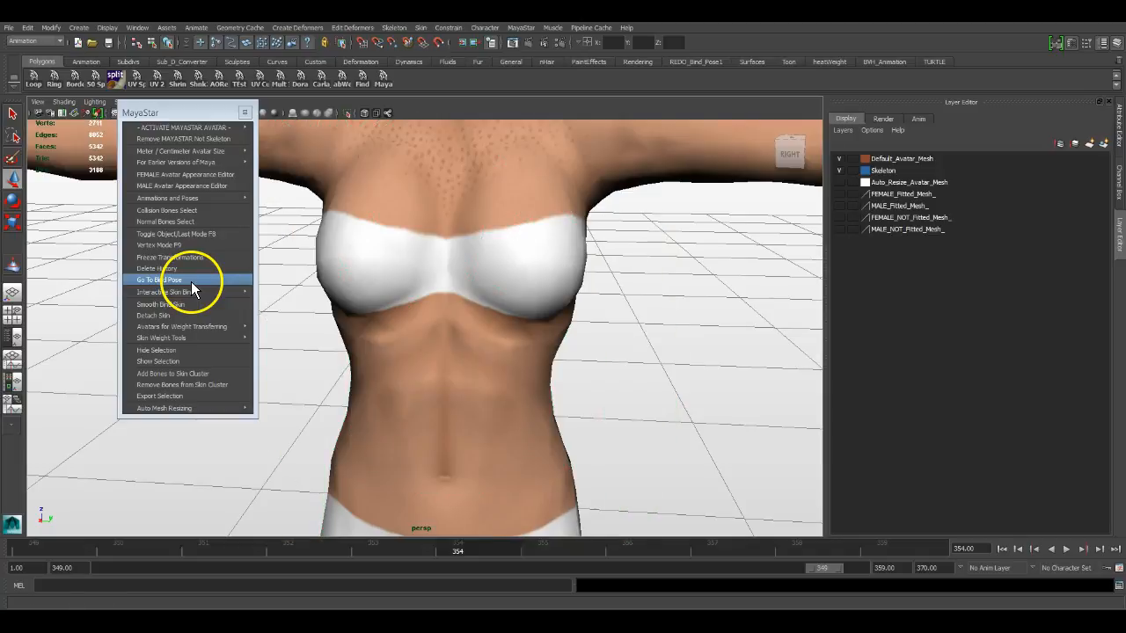
Frame the full avatar and return it to its bind pose with Skin > Go to Bind Pose.
left_click(158, 280)
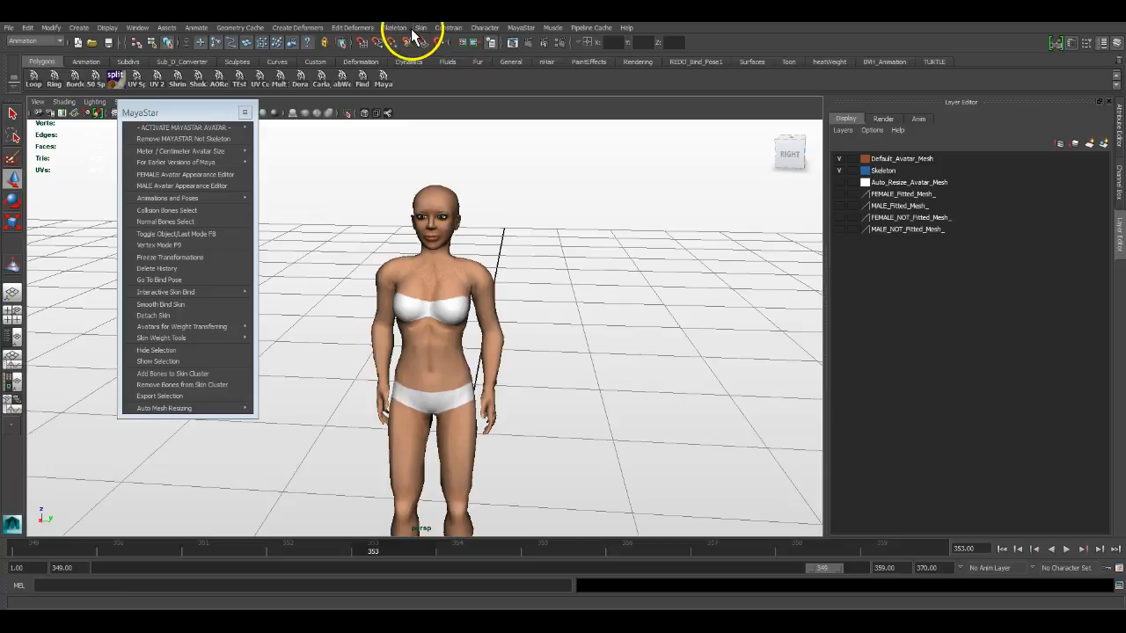
left_click(424, 27)
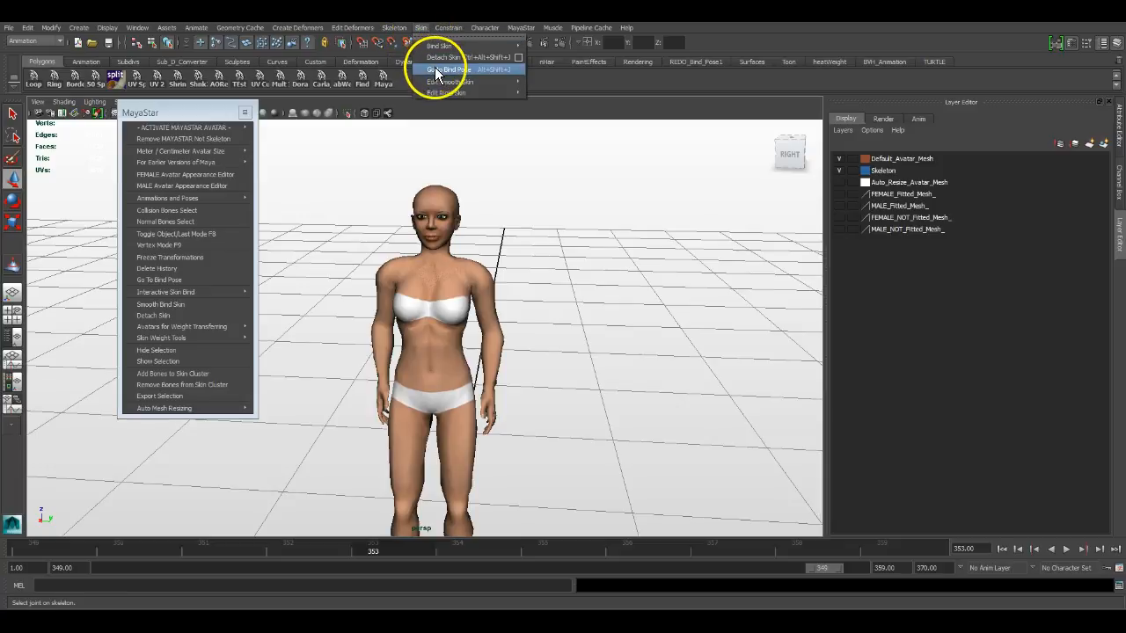
left_click(456, 65)
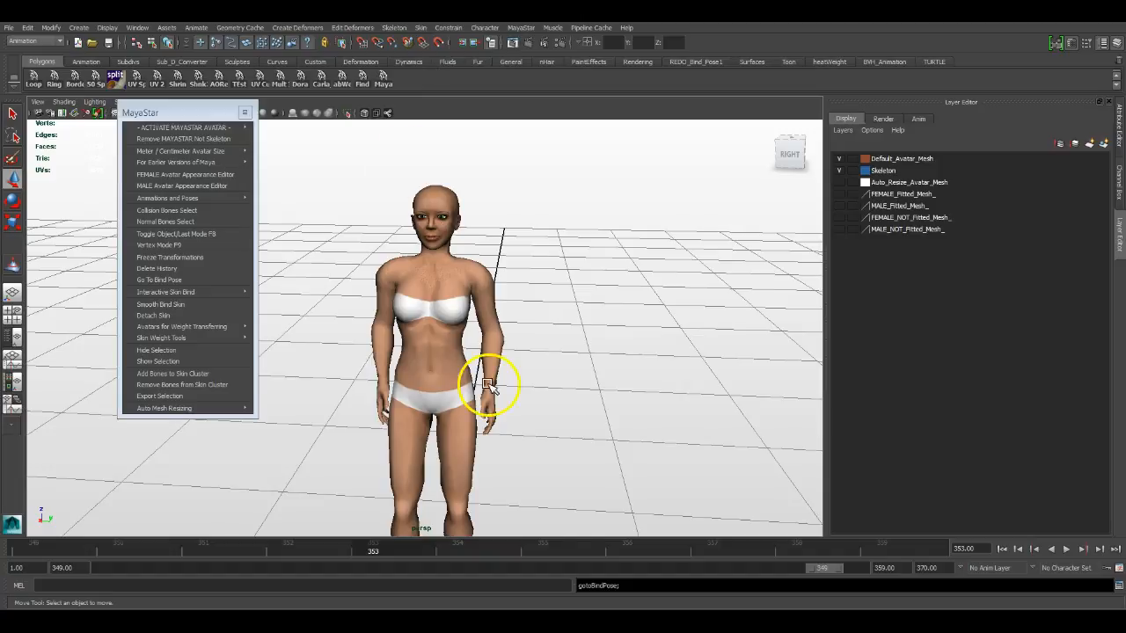
mouse_move(634, 594)
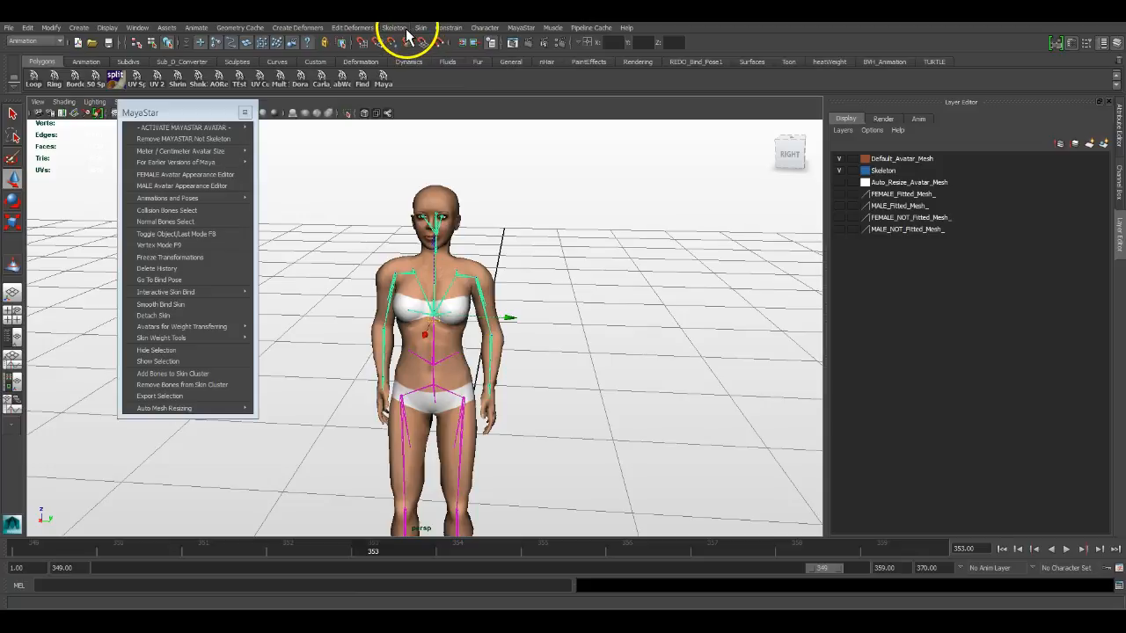
Move the current frame to 355 with the Skin menu open again.
left_click(420, 27)
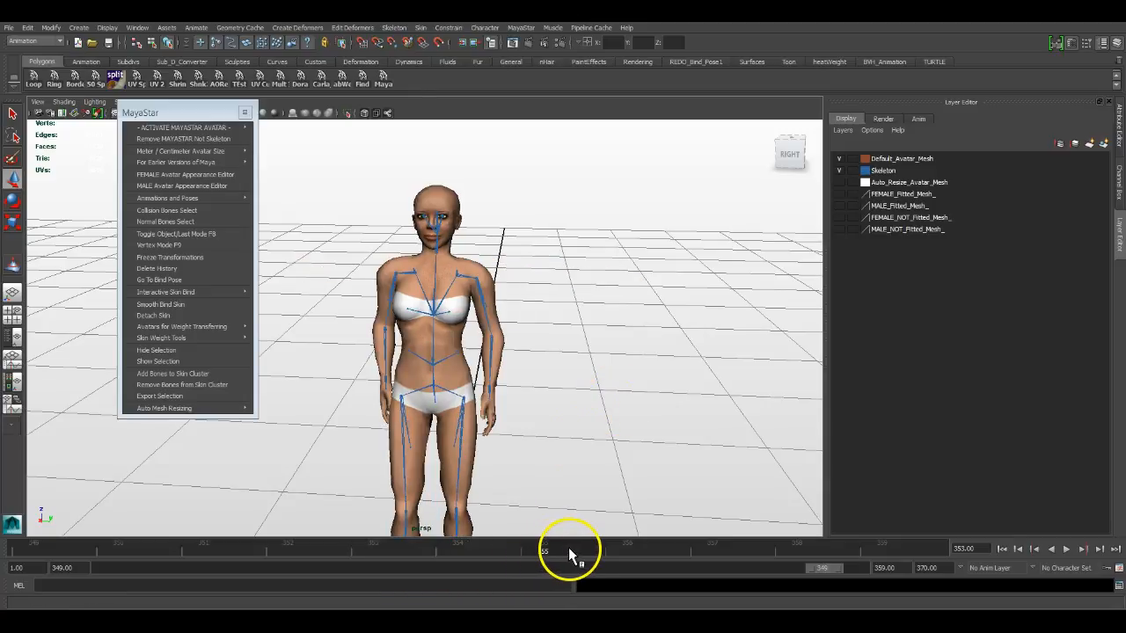
left_click(420, 27)
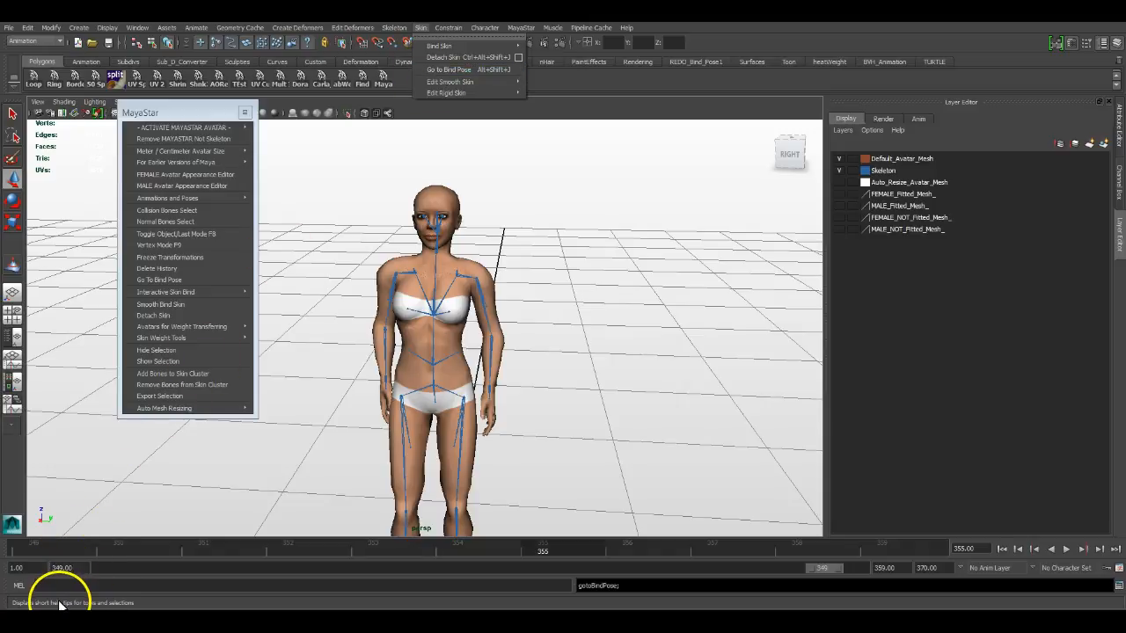
mouse_move(84, 609)
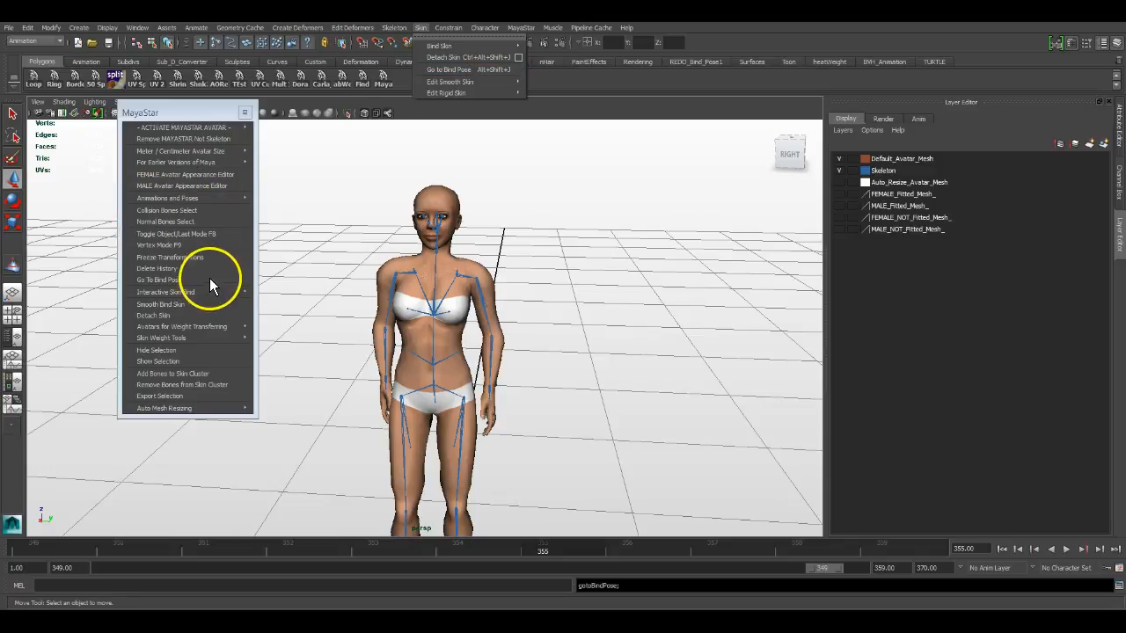
mouse_move(188, 166)
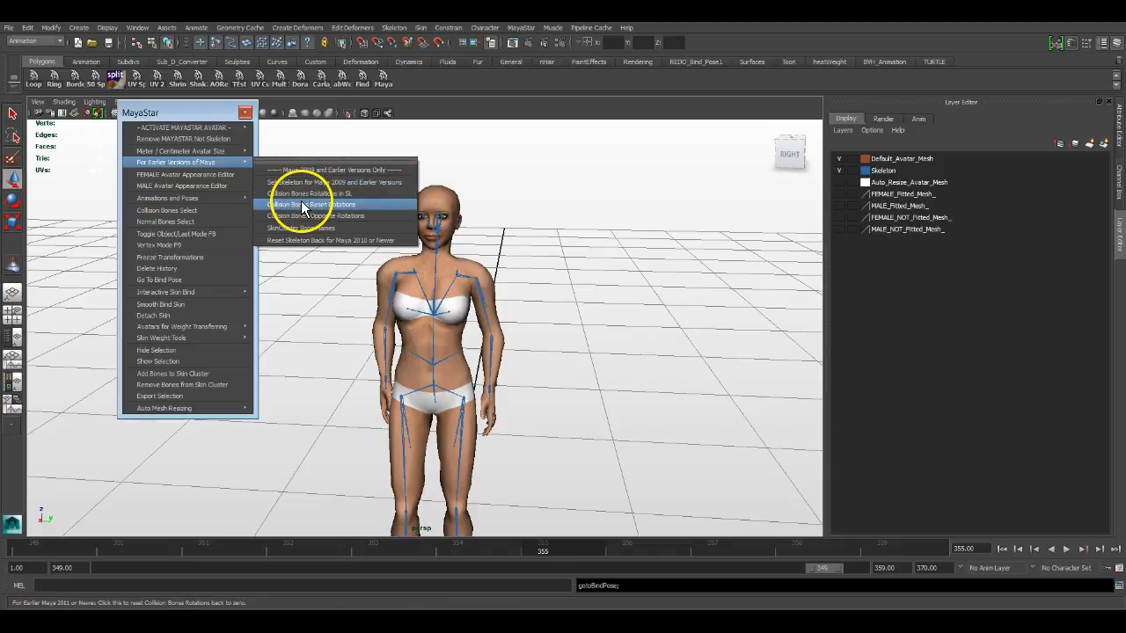
mouse_move(307, 194)
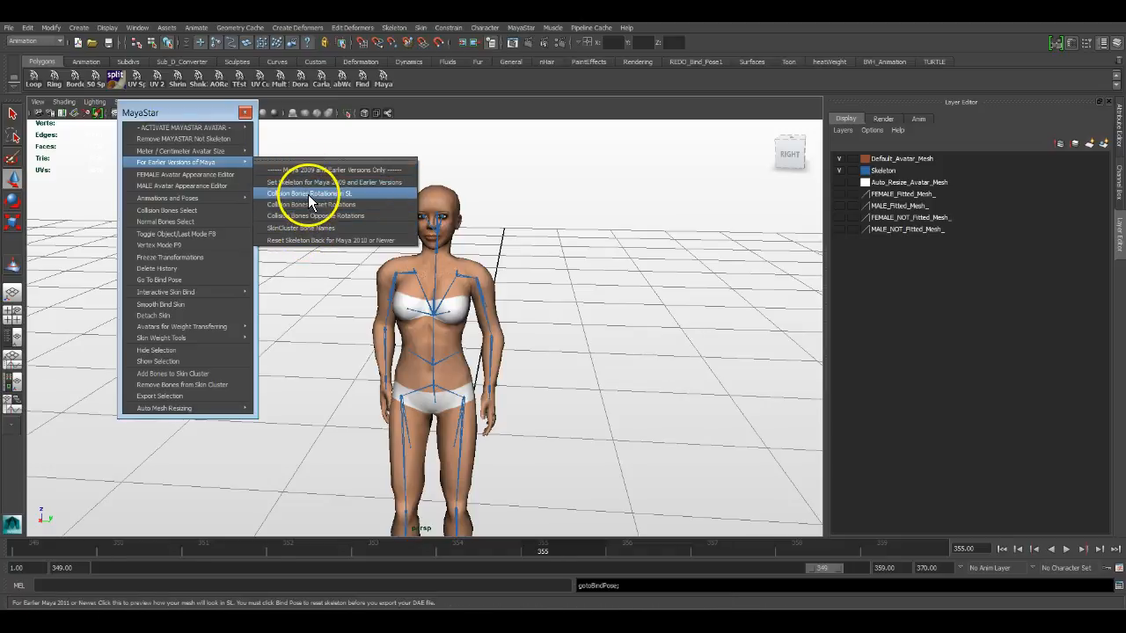
mouse_move(307, 228)
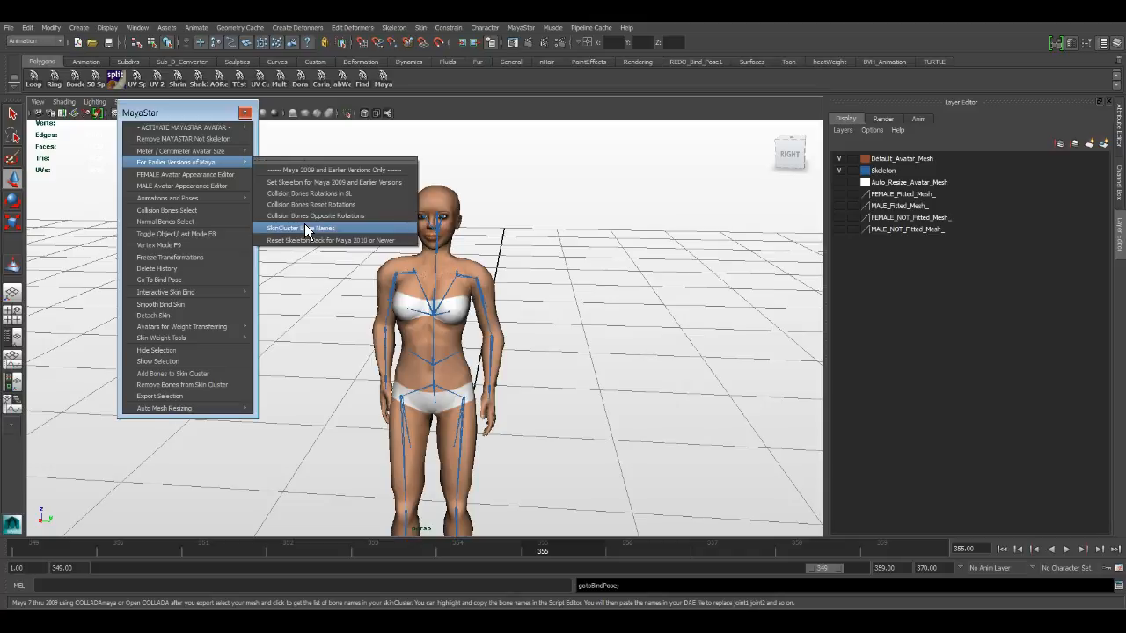
mouse_move(316, 182)
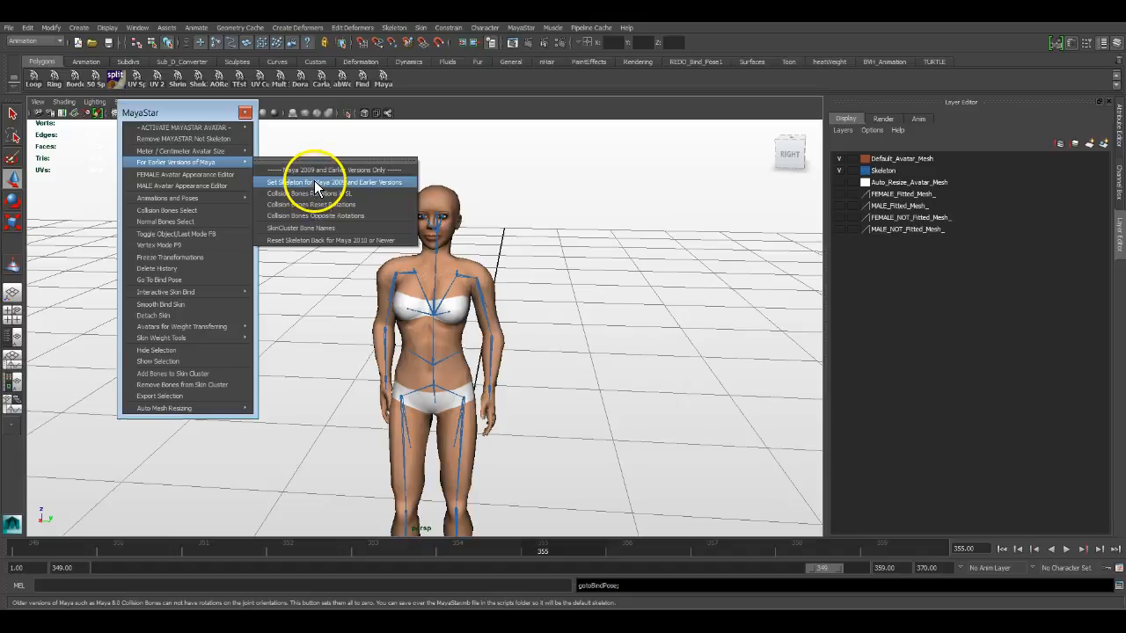
mouse_move(309, 228)
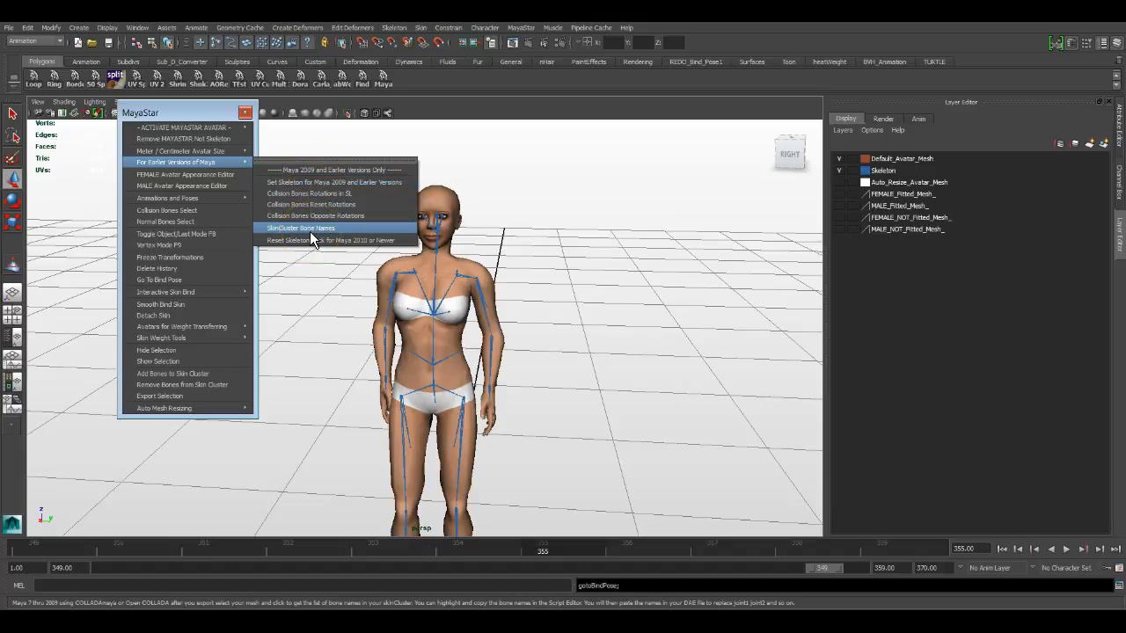
mouse_move(317, 187)
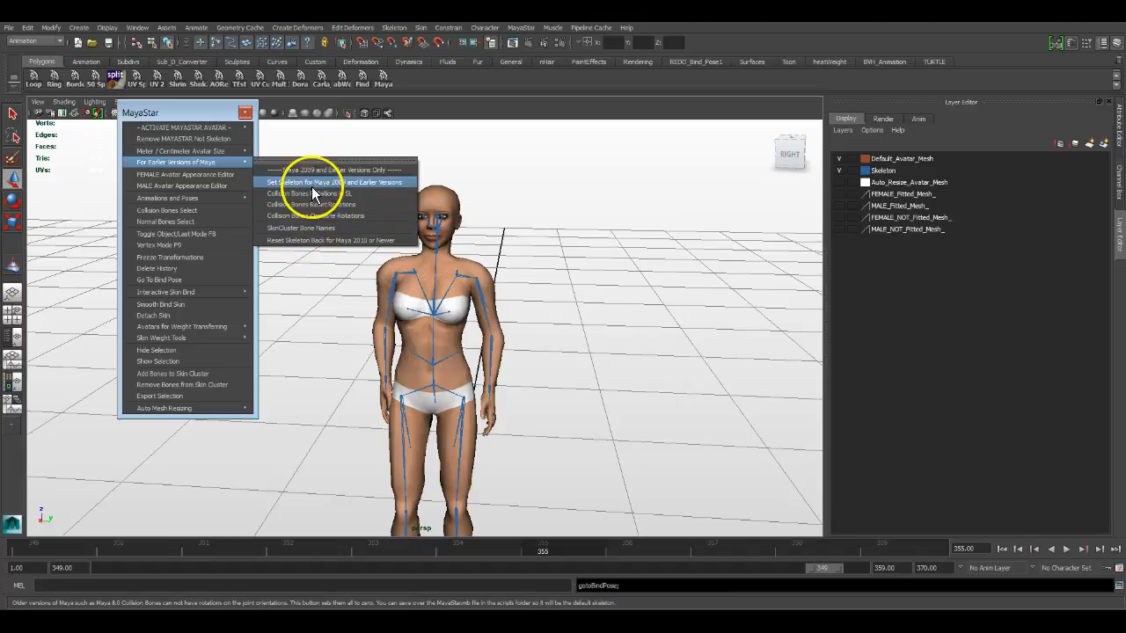
mouse_move(193, 221)
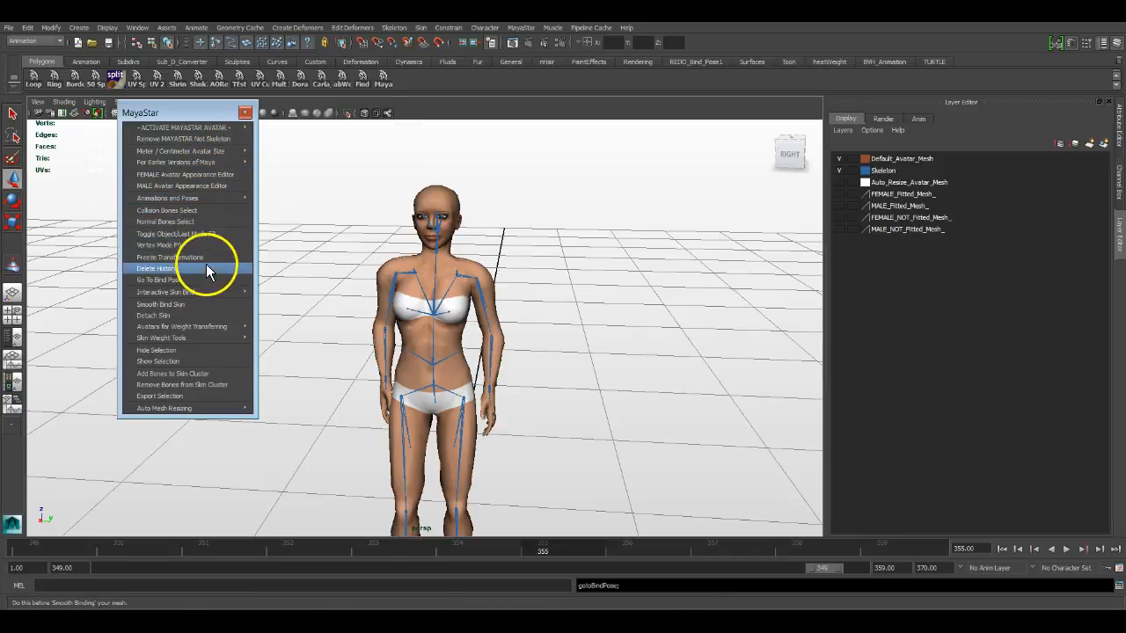
mouse_move(194, 198)
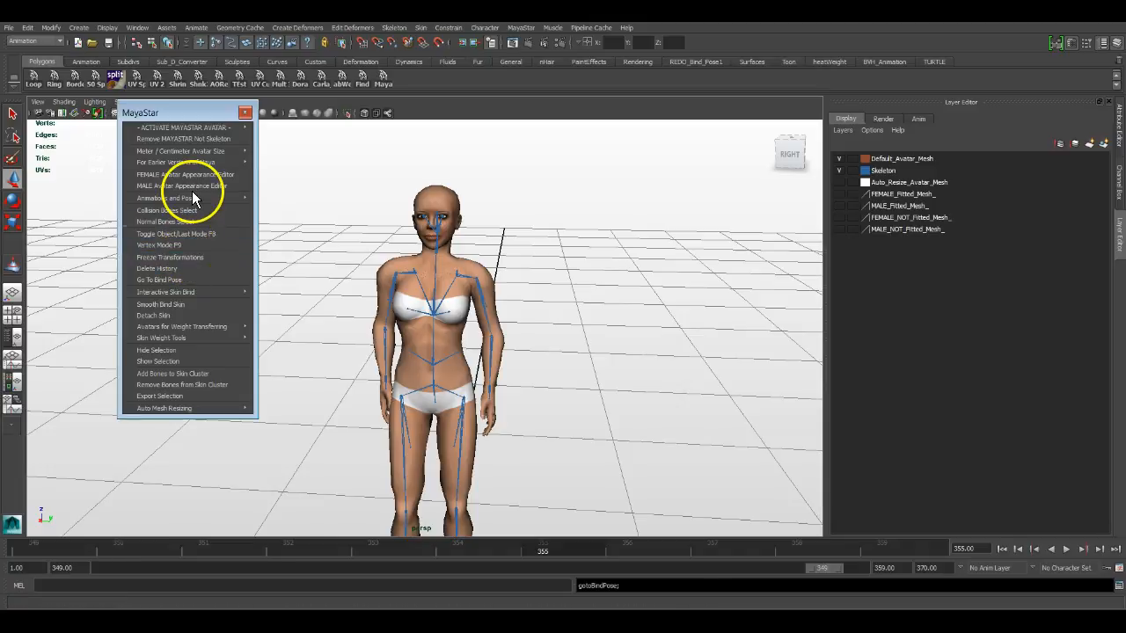
mouse_move(198, 174)
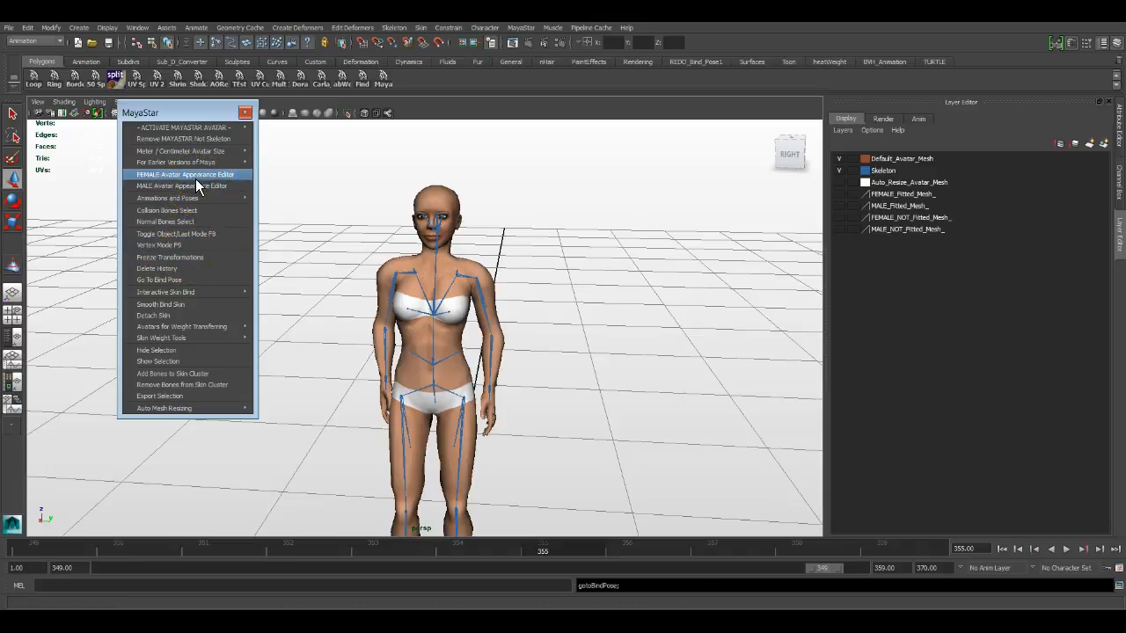
mouse_move(190, 233)
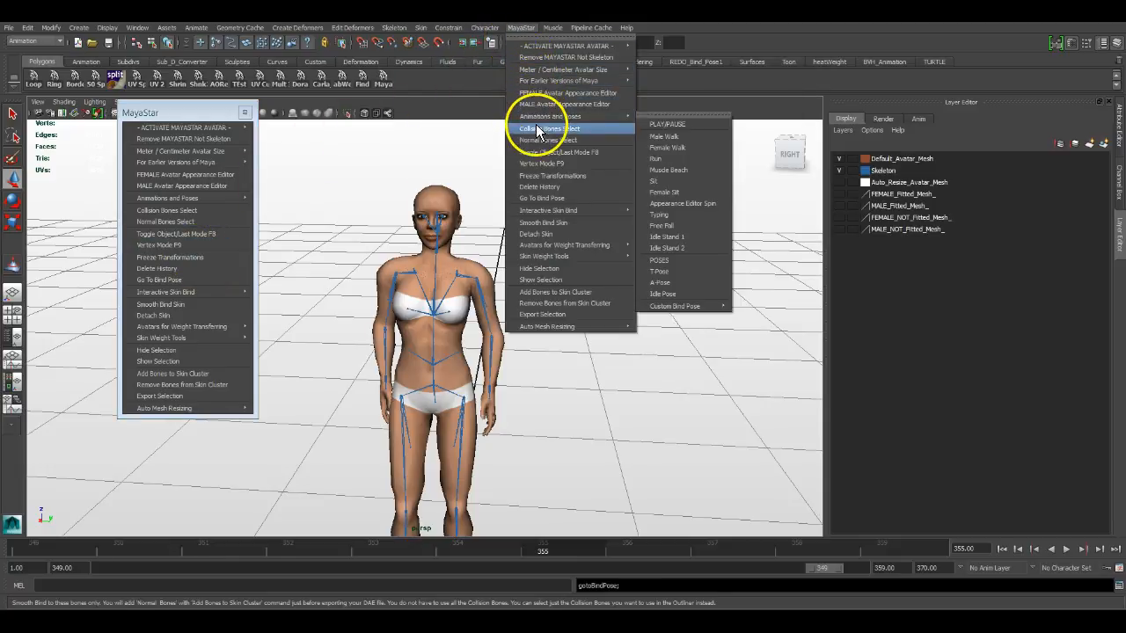
mouse_move(555, 46)
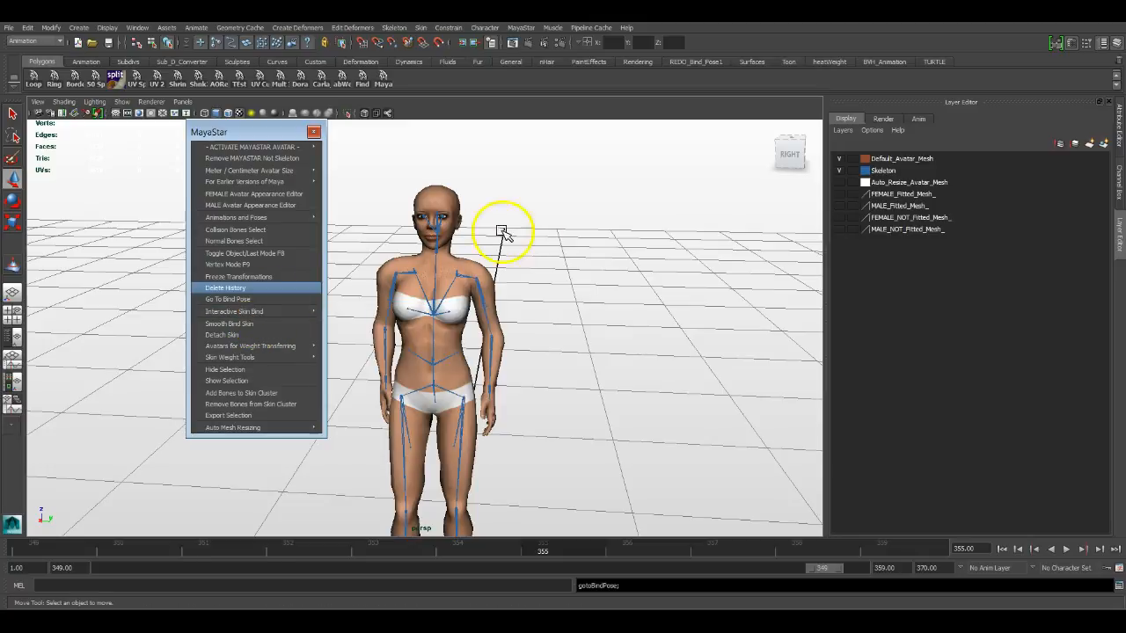
mouse_move(528, 221)
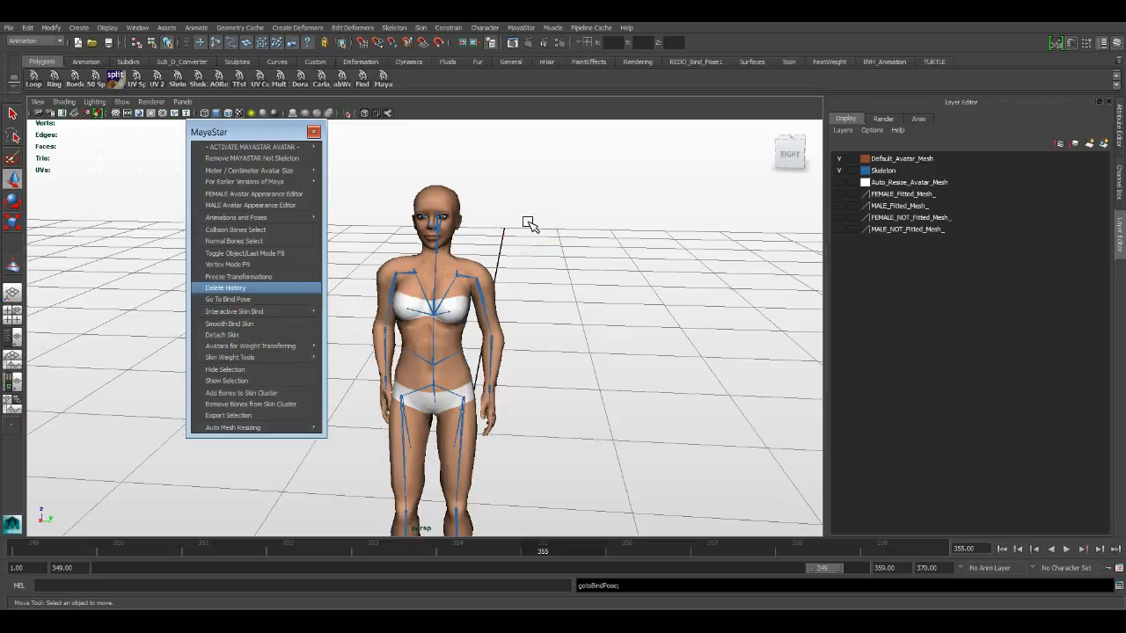